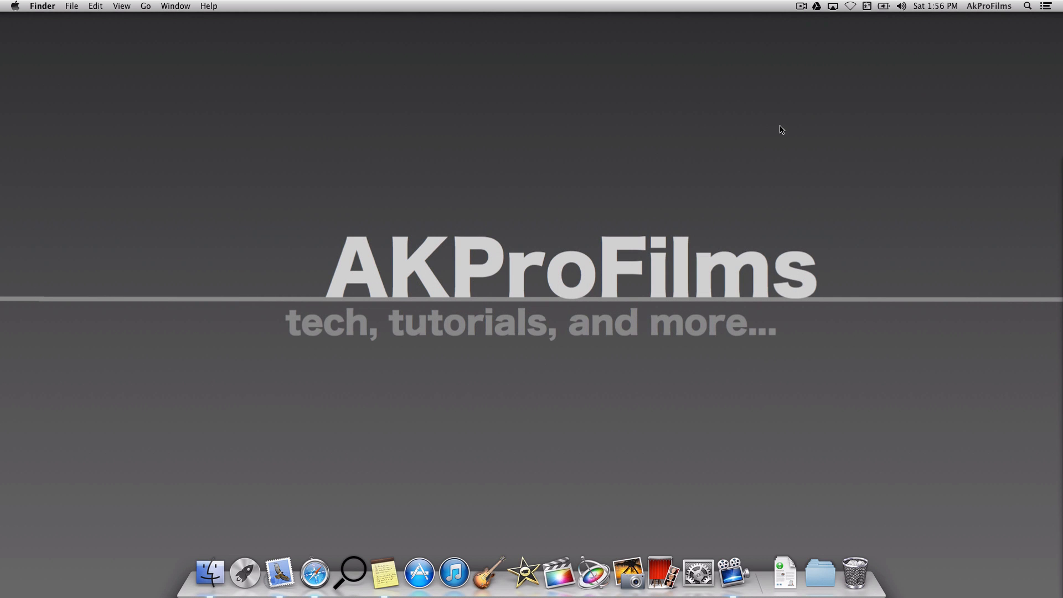
mouse_move(791, 77)
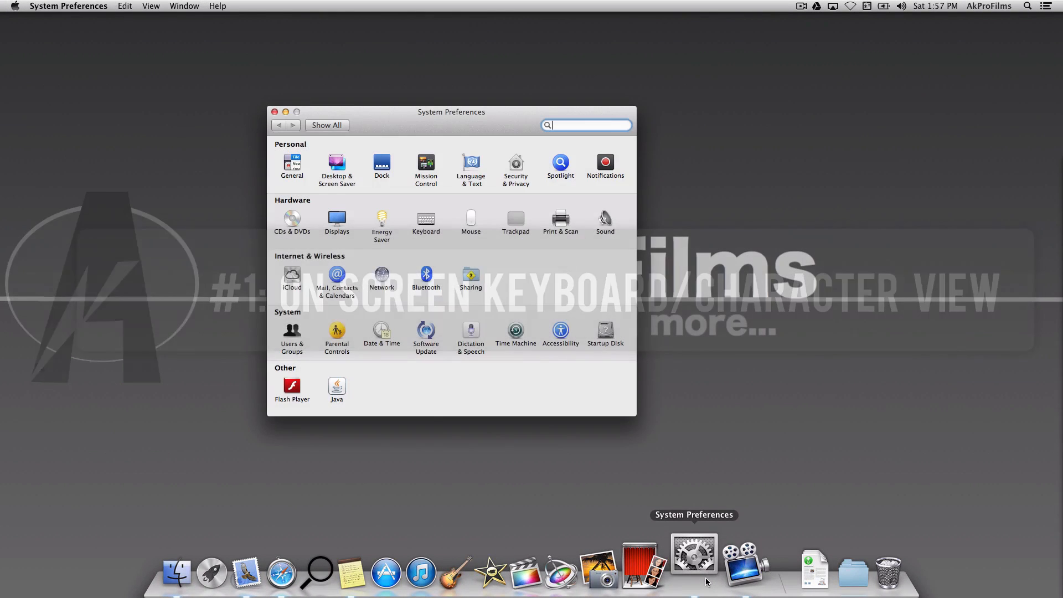
Enable 'Show Keyboard & Character Viewers in menu bar' in Keyboard preferences, then close the window.
click(425, 217)
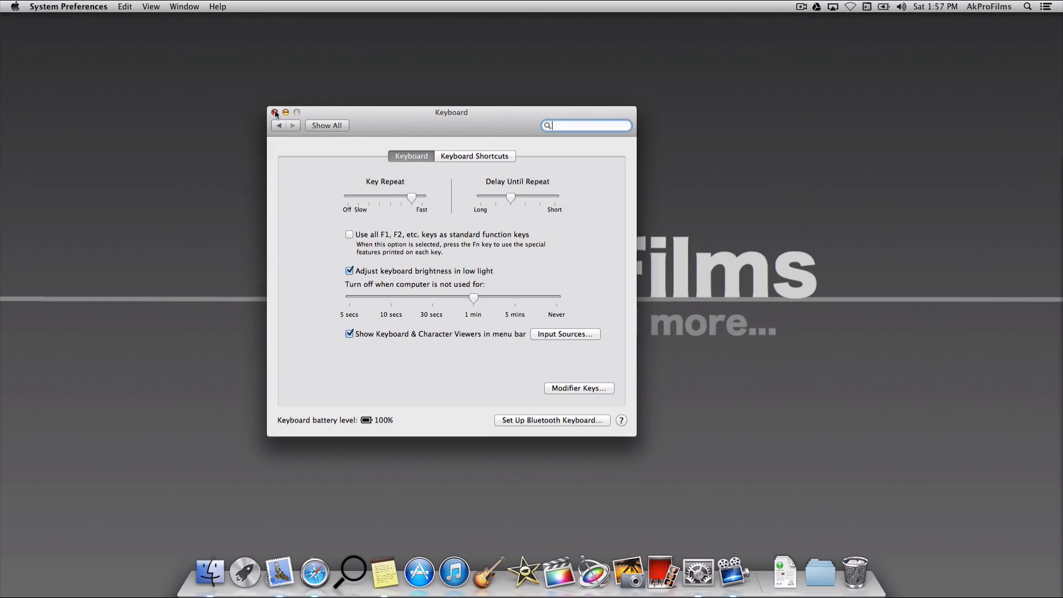
click(275, 113)
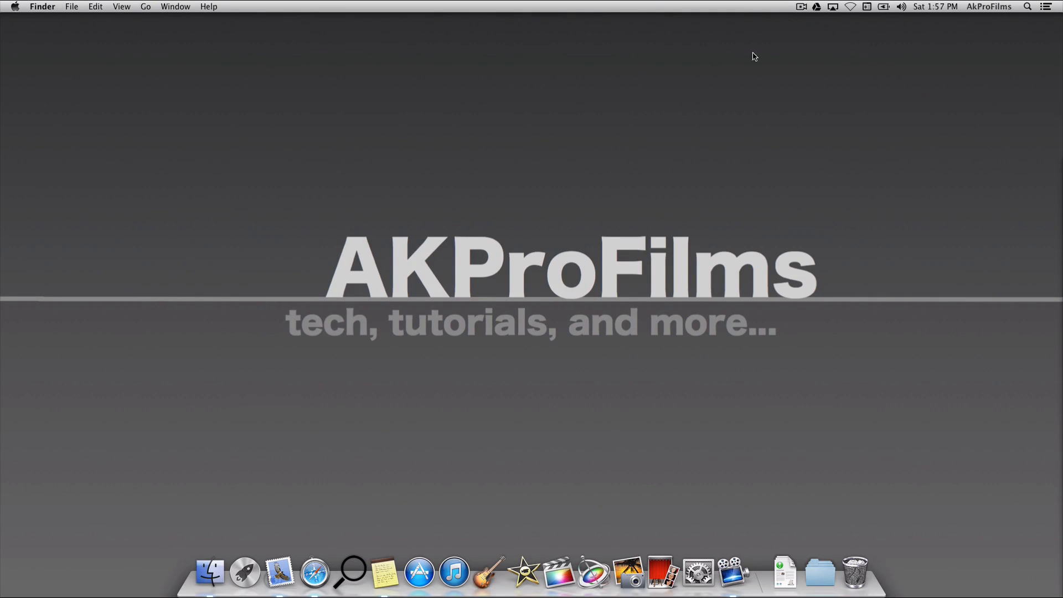
Show the Character Viewer from the input menu and browse Parentheses, Currency Symbols and Pictographs.
click(869, 5)
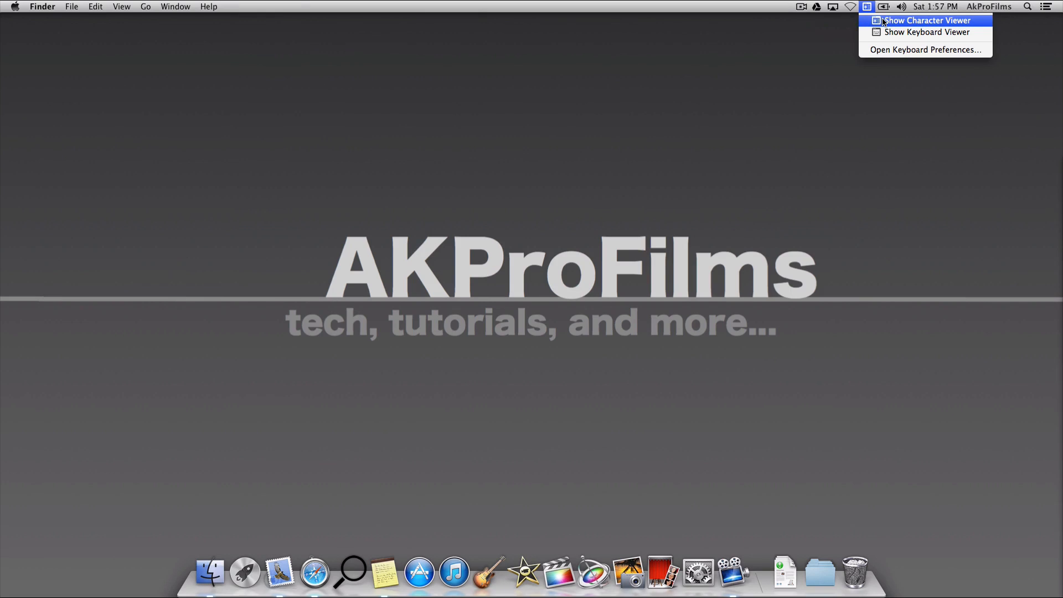
mouse_move(888, 21)
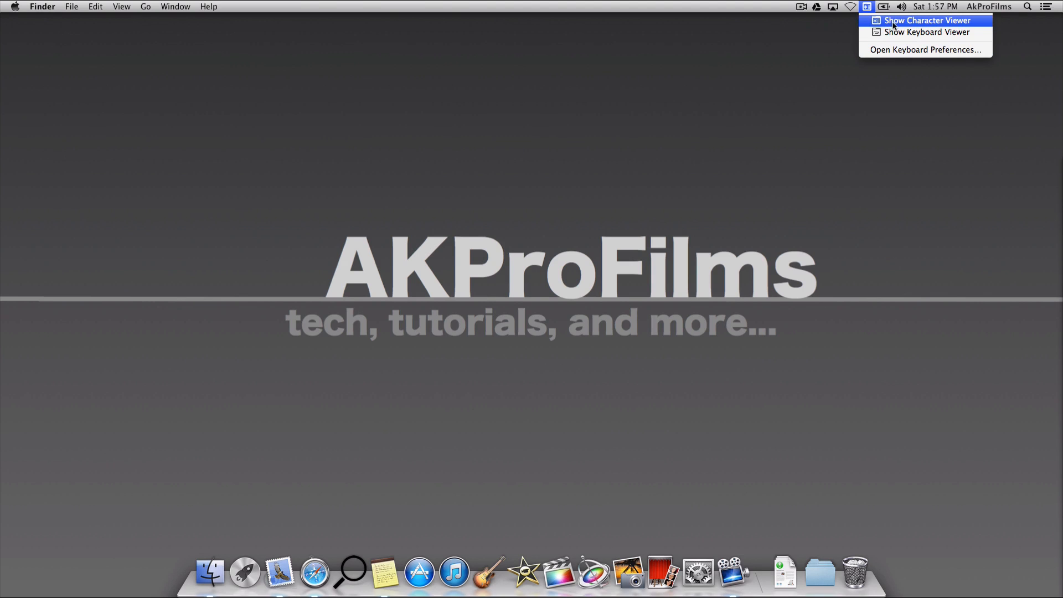
click(921, 20)
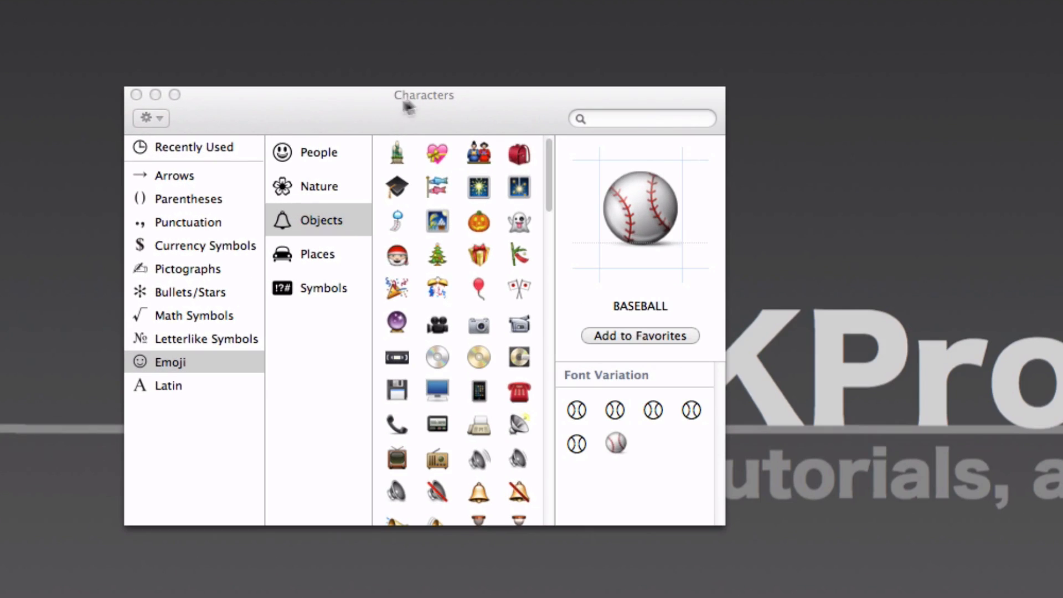
click(188, 200)
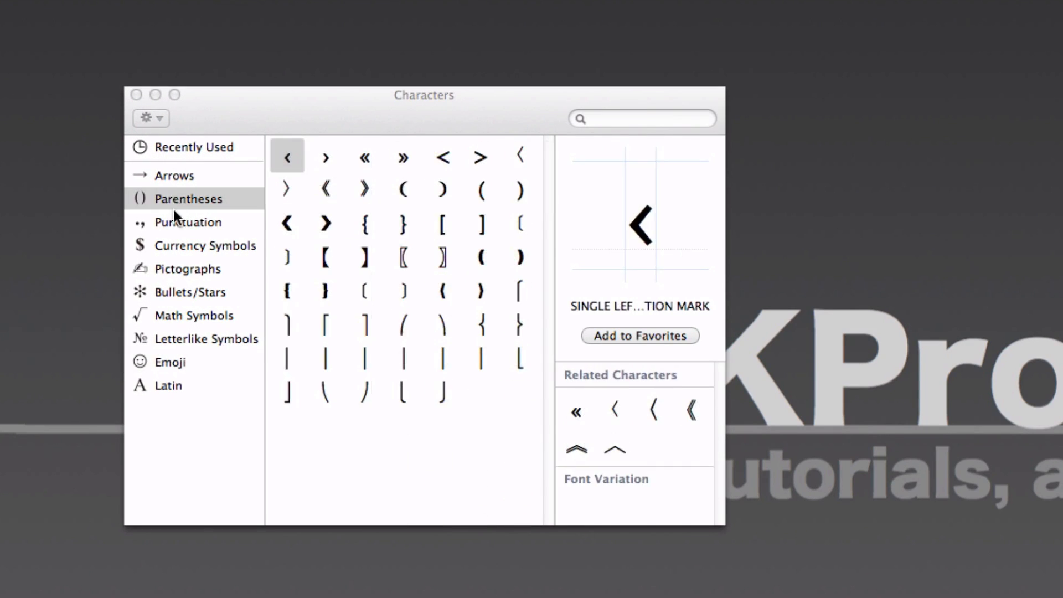
click(205, 244)
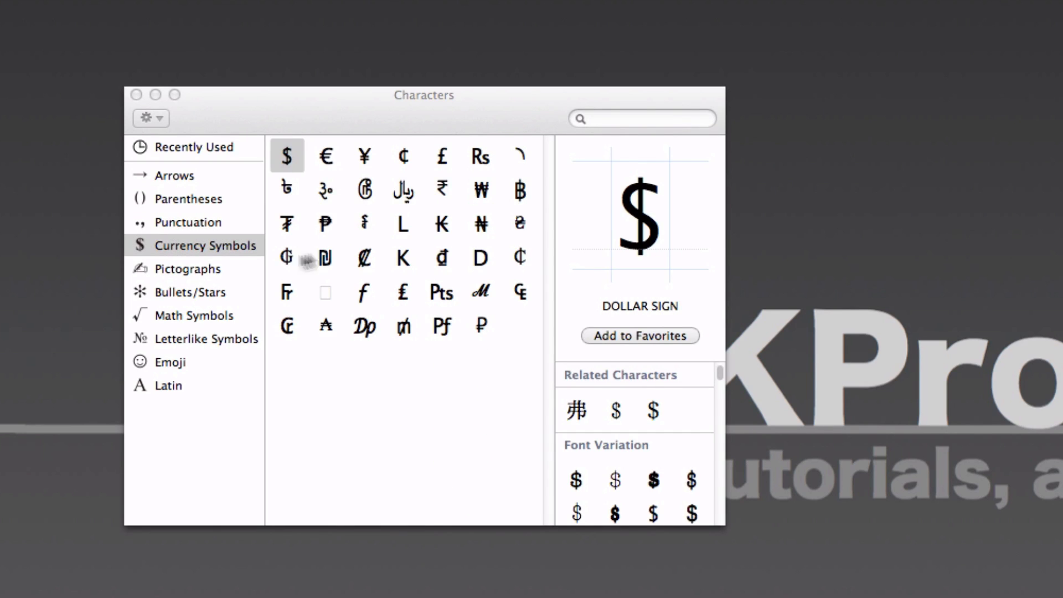
click(187, 268)
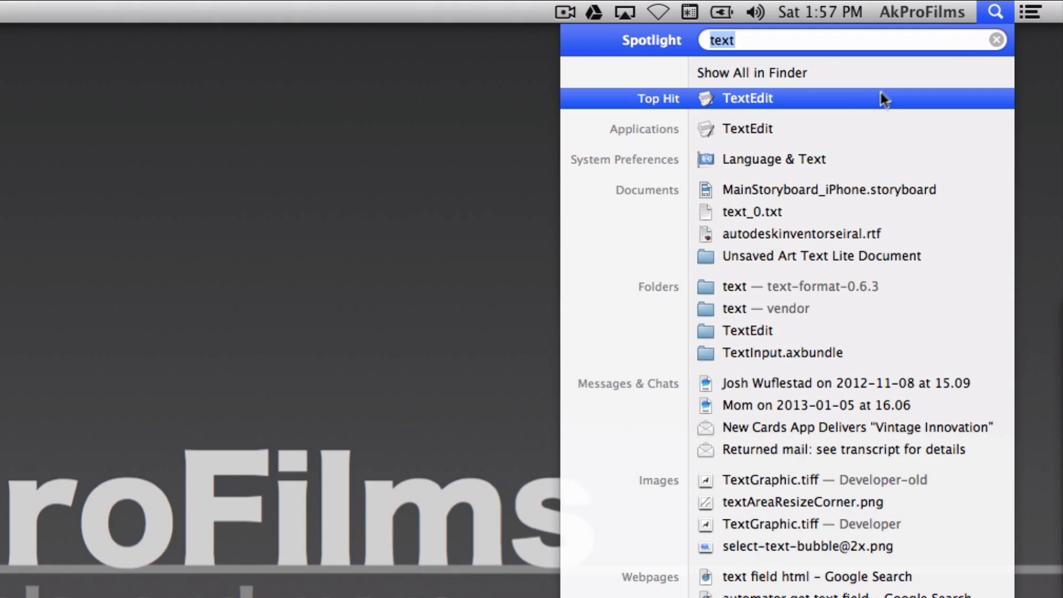
Launch TextEdit from Spotlight and start a new document converted to rich text.
click(747, 99)
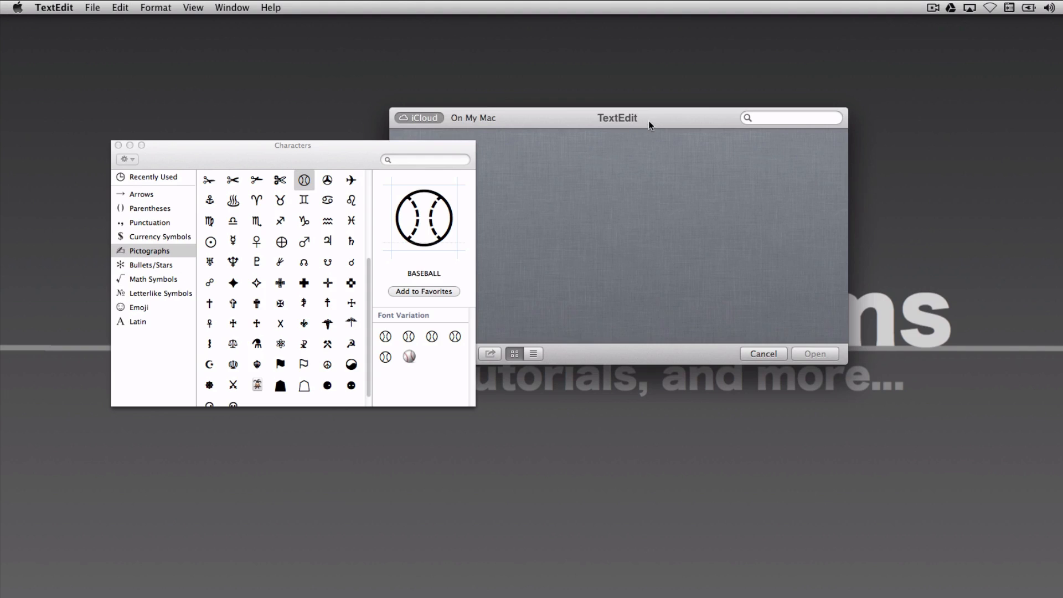
click(763, 353)
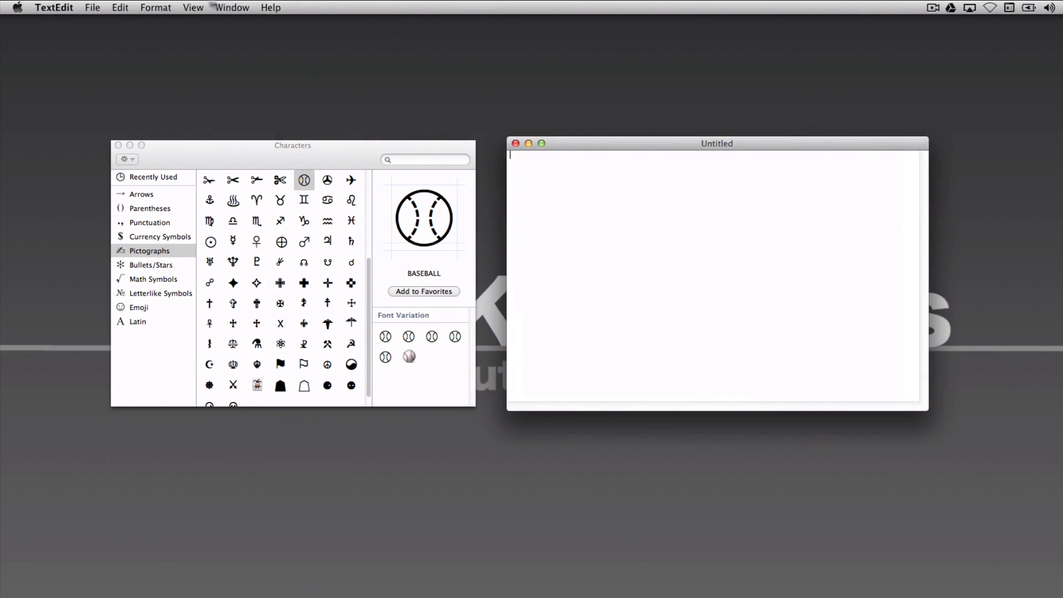
click(155, 7)
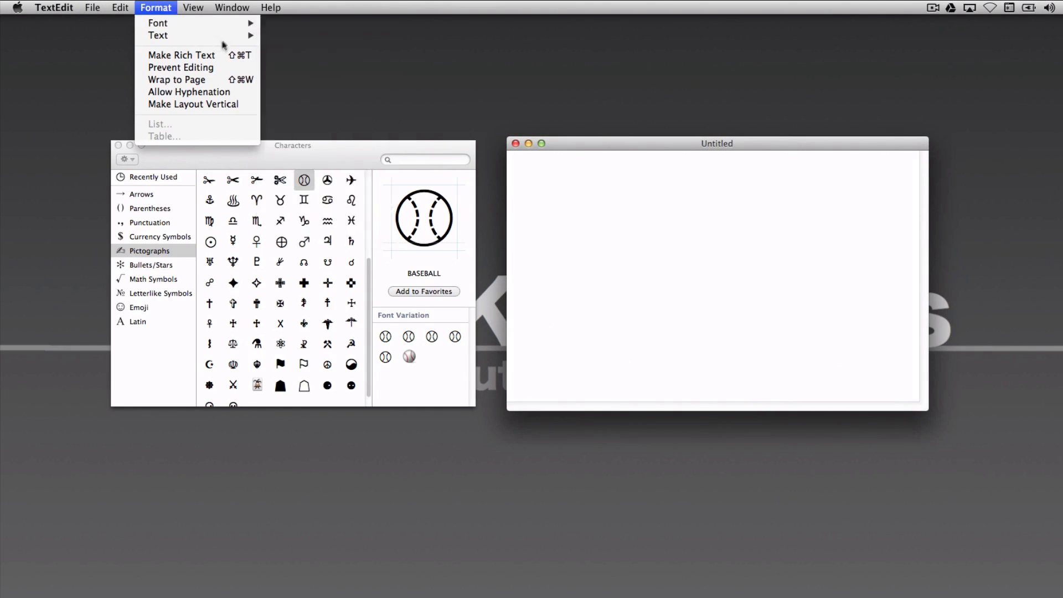
mouse_move(182, 55)
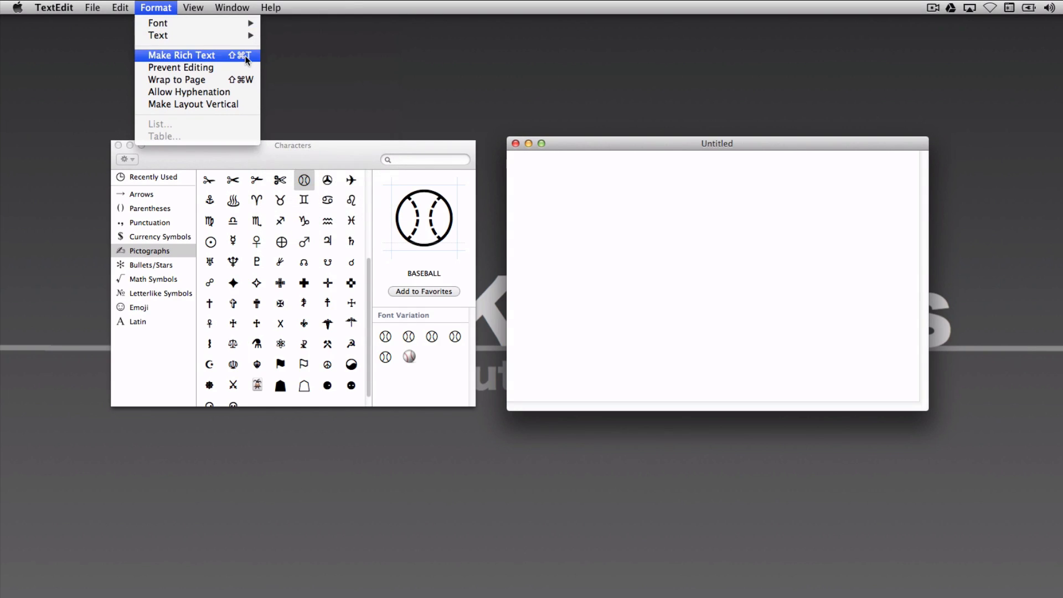
click(180, 56)
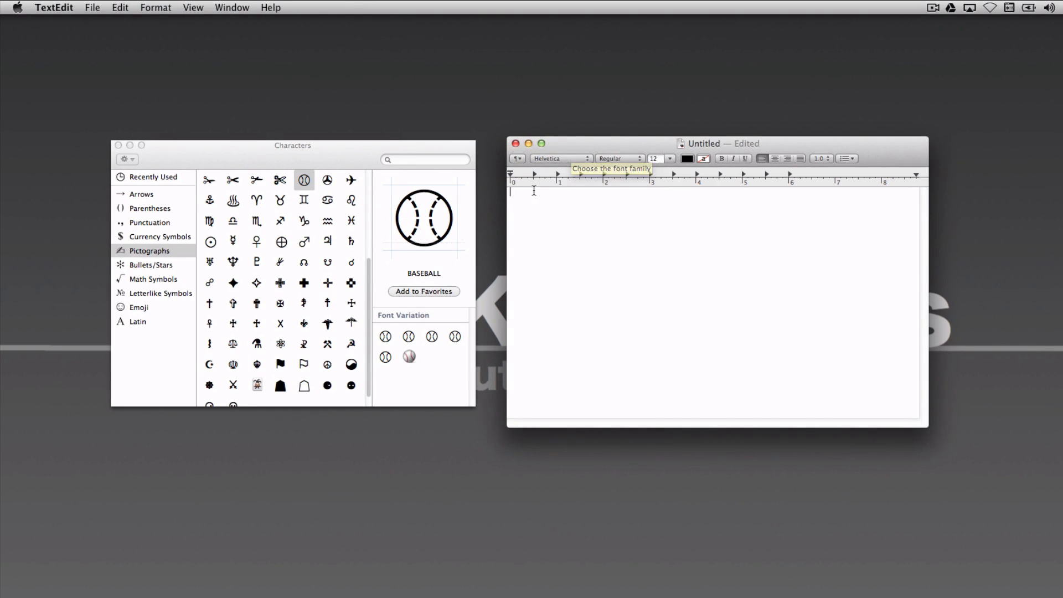
Set the document's font size to 72.
click(671, 159)
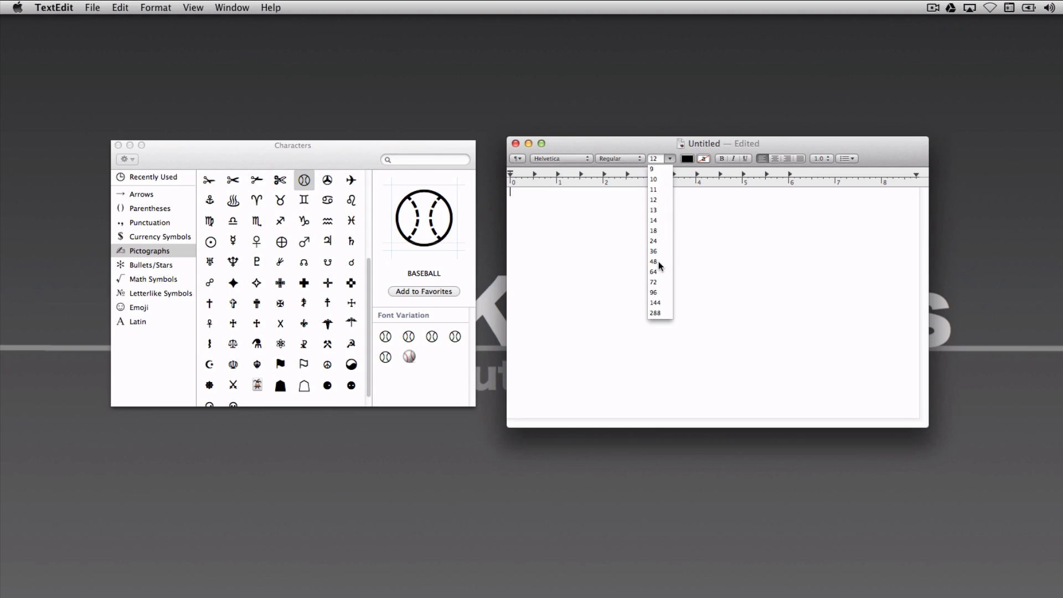
click(653, 282)
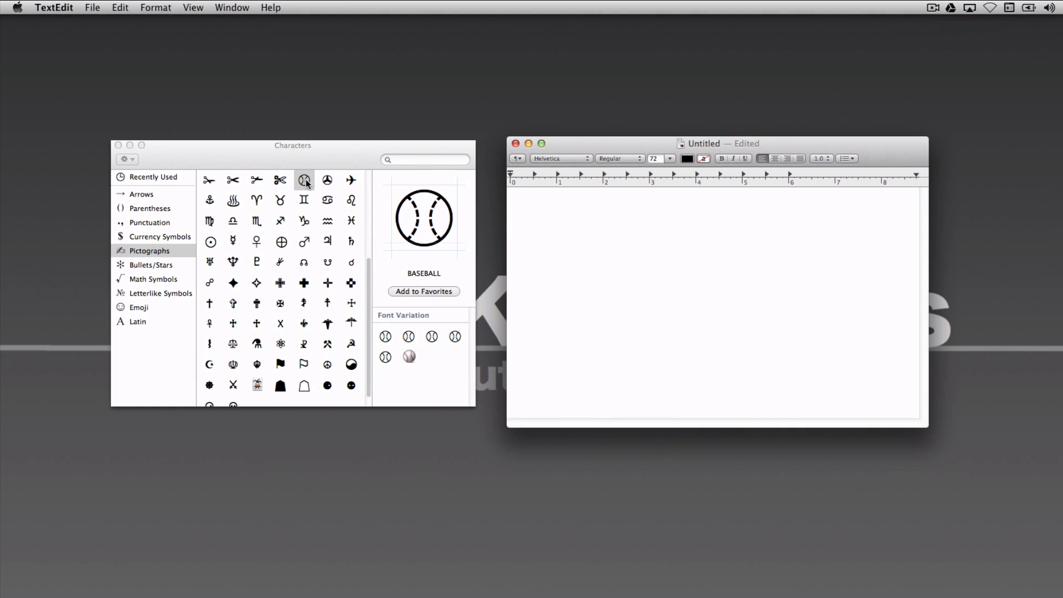
Insert the airplane pictograph into the document, then browse Bullets/Stars and Emoji categories.
click(351, 180)
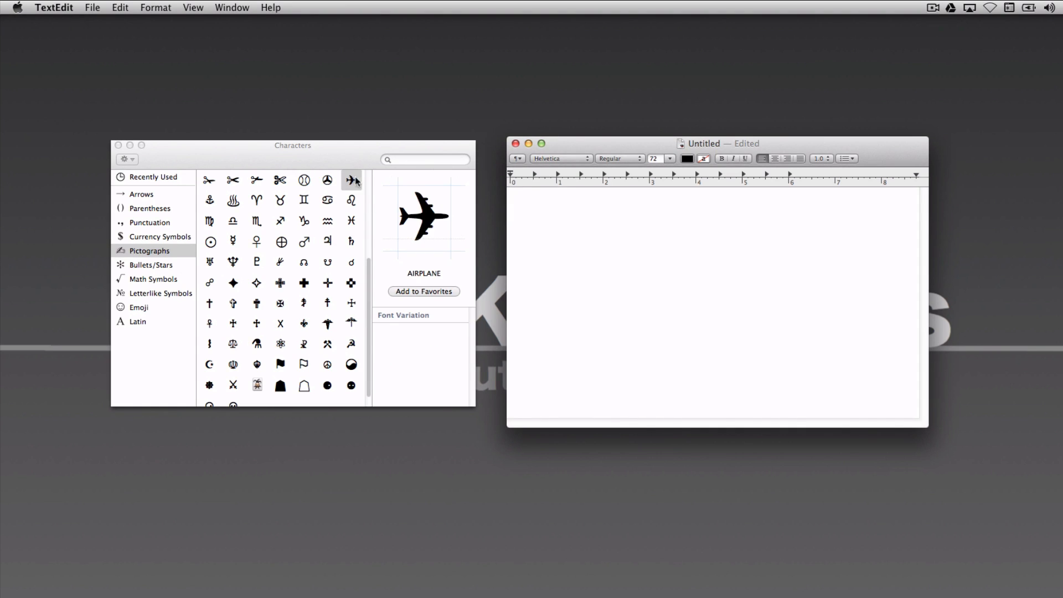
double_click(351, 179)
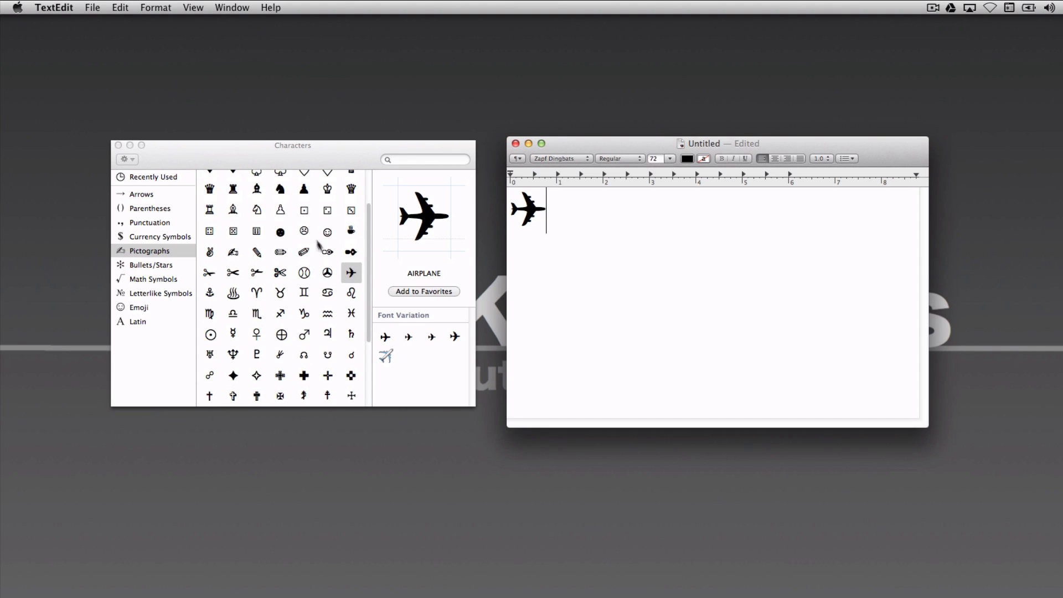
mouse_move(298, 283)
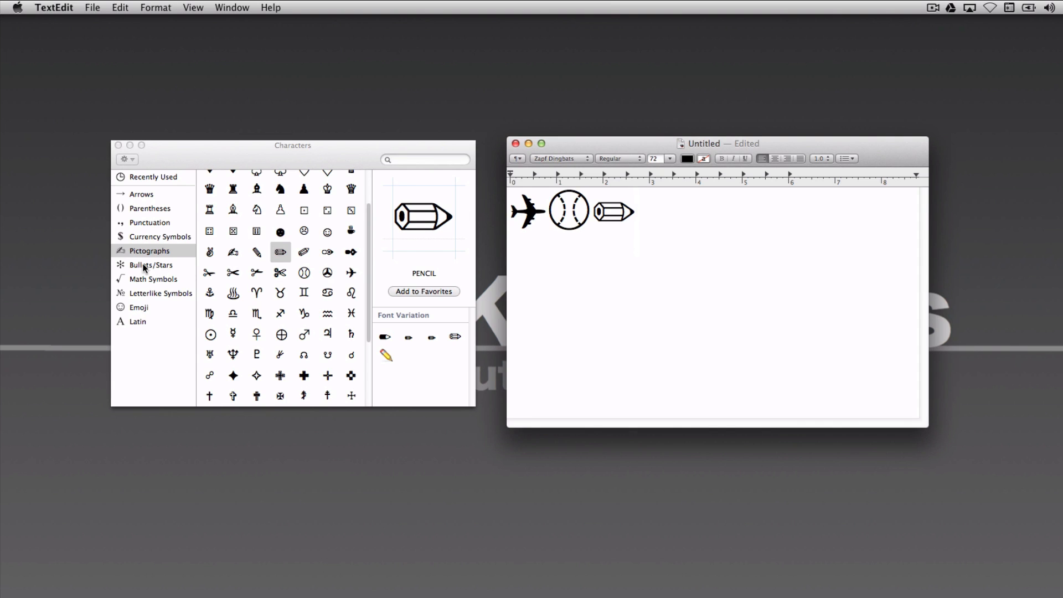
click(151, 264)
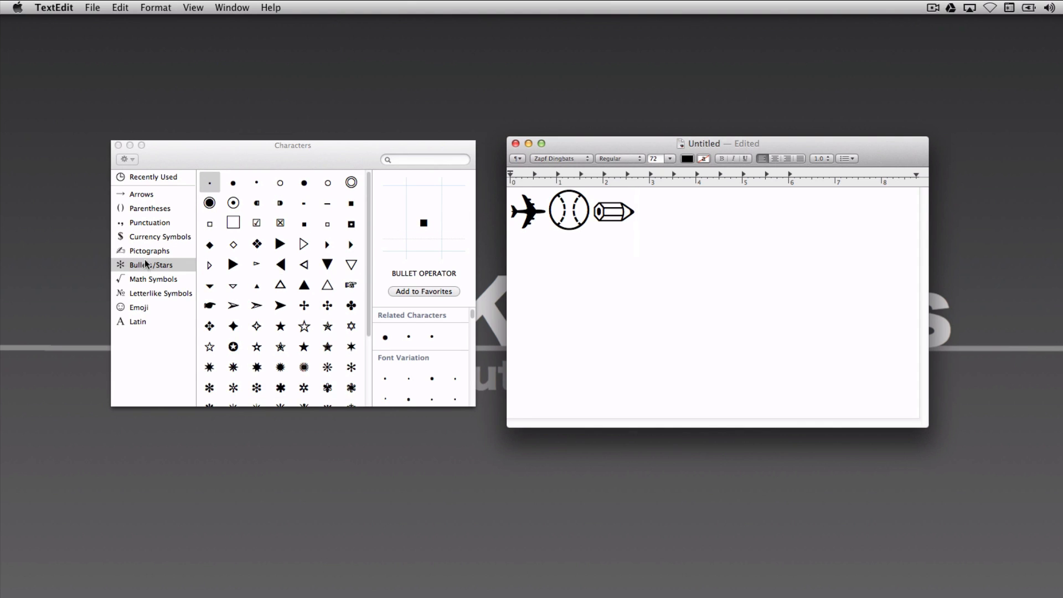
click(638, 222)
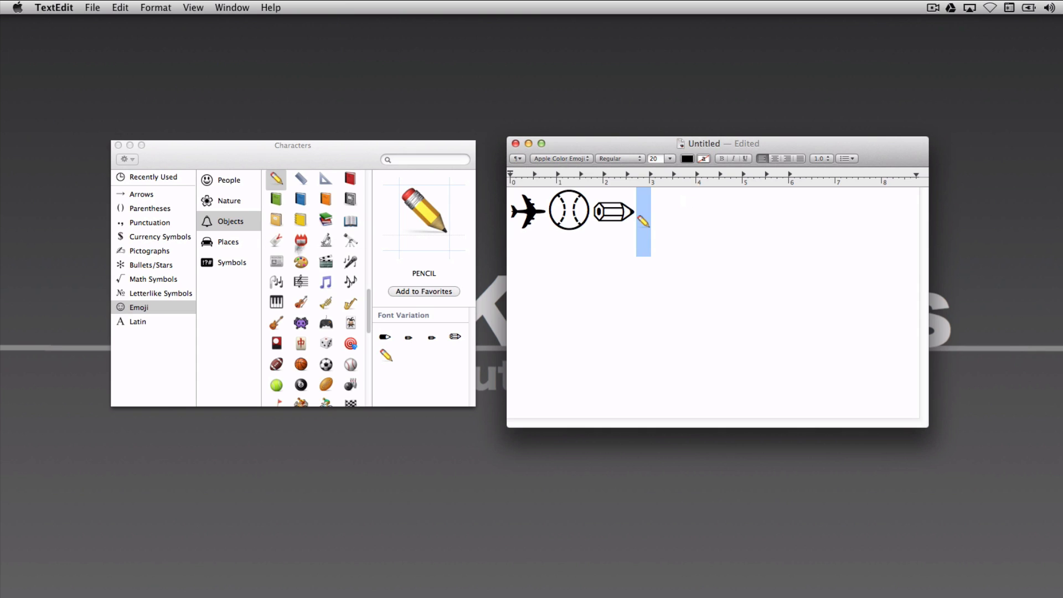
mouse_move(556, 159)
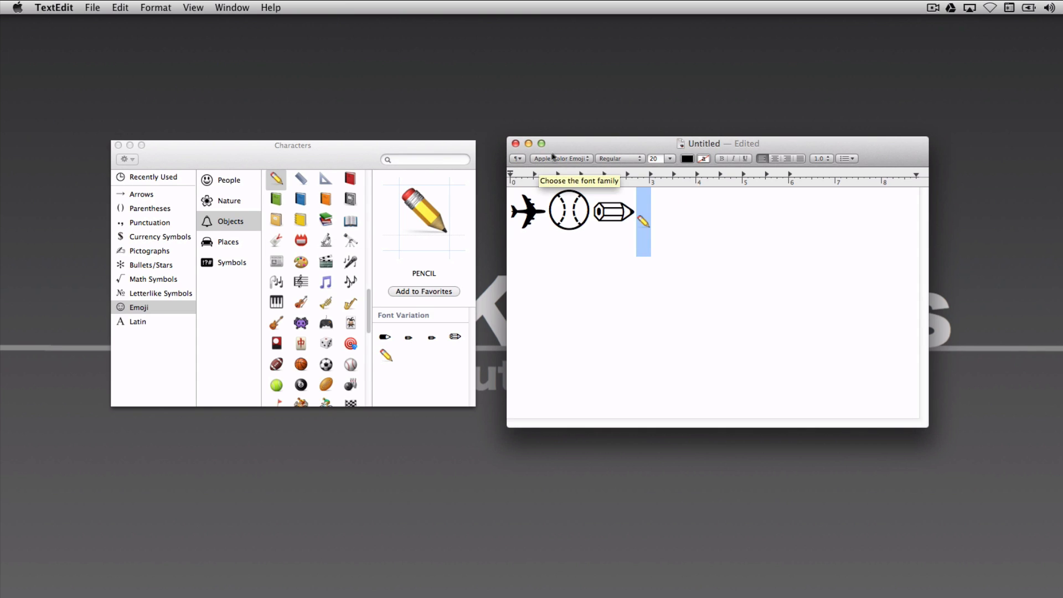
mouse_move(335, 201)
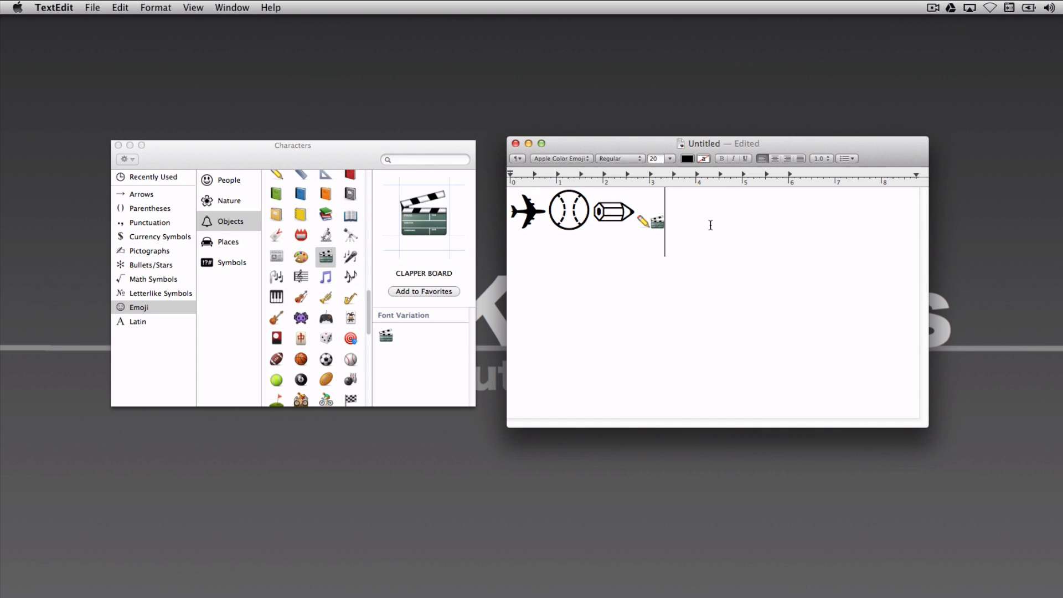
Return focus to the TextEdit document text after inserting the emoji.
click(670, 160)
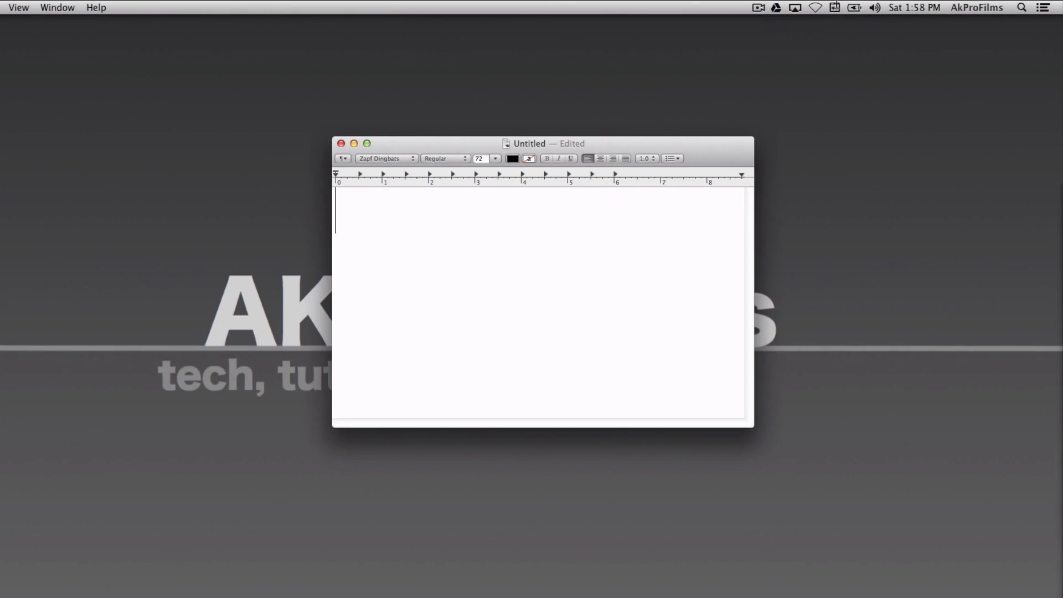
Show the on-screen Keyboard Viewer from the input menu.
click(832, 9)
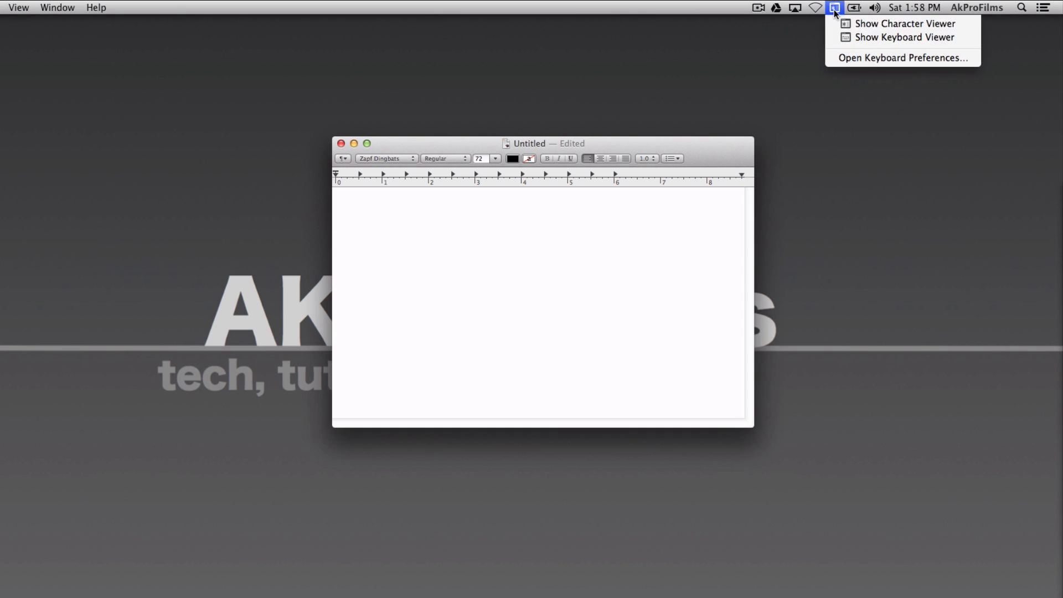
click(901, 38)
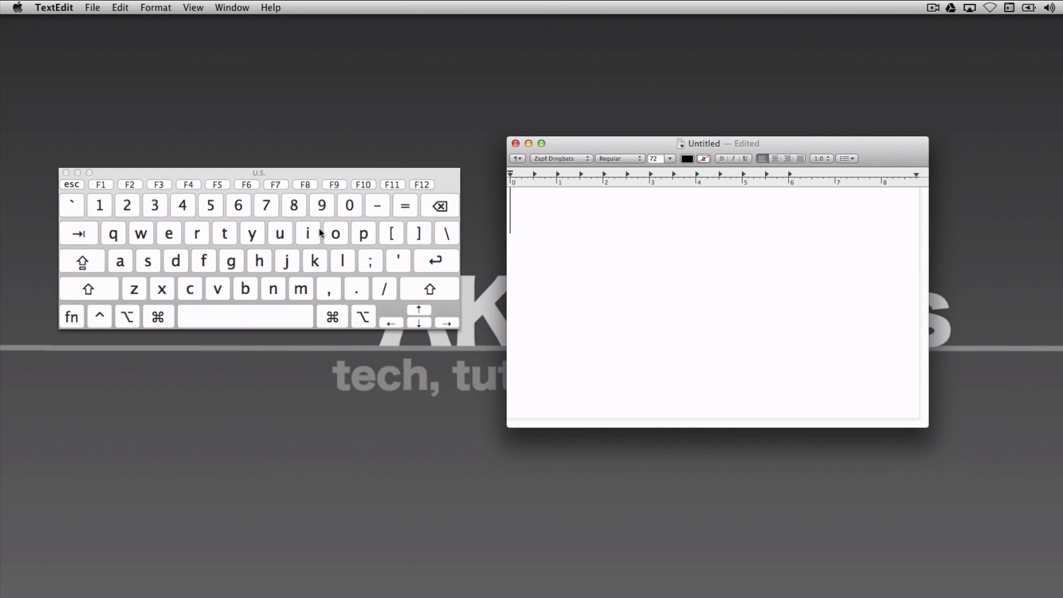
mouse_move(235, 264)
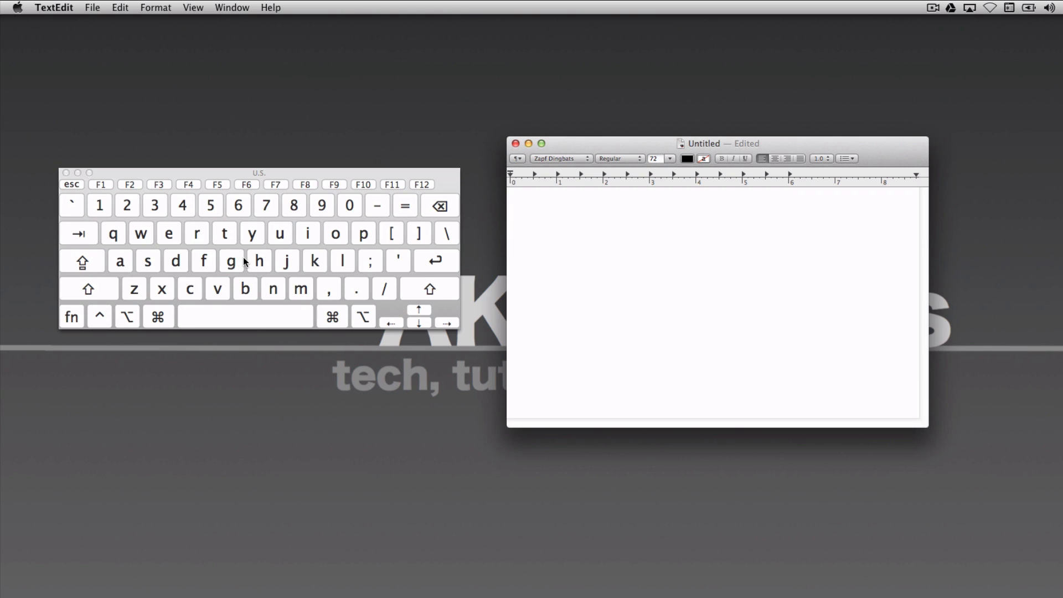
mouse_move(208, 226)
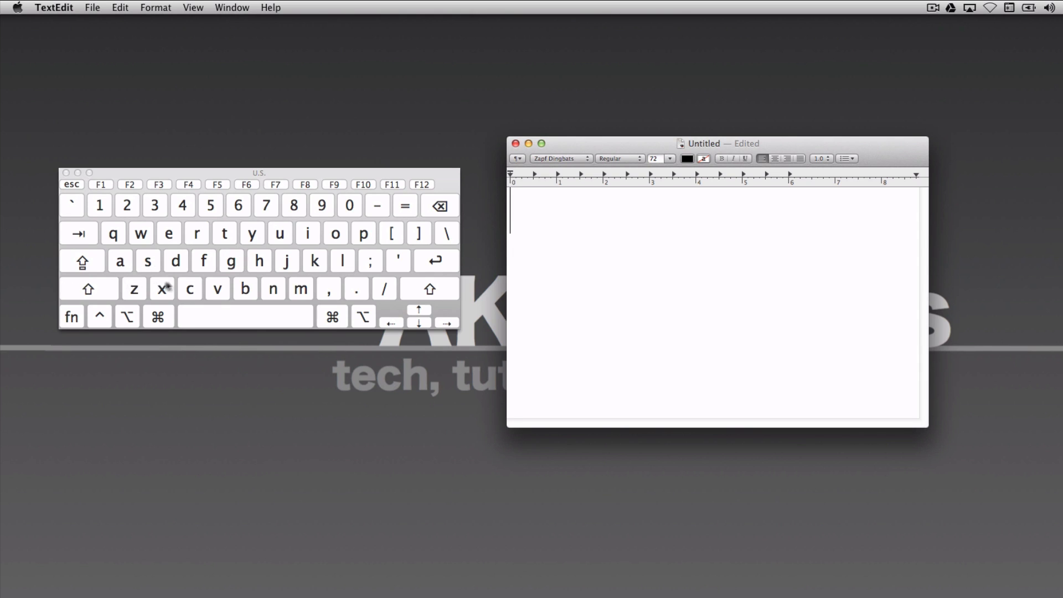
mouse_move(280, 281)
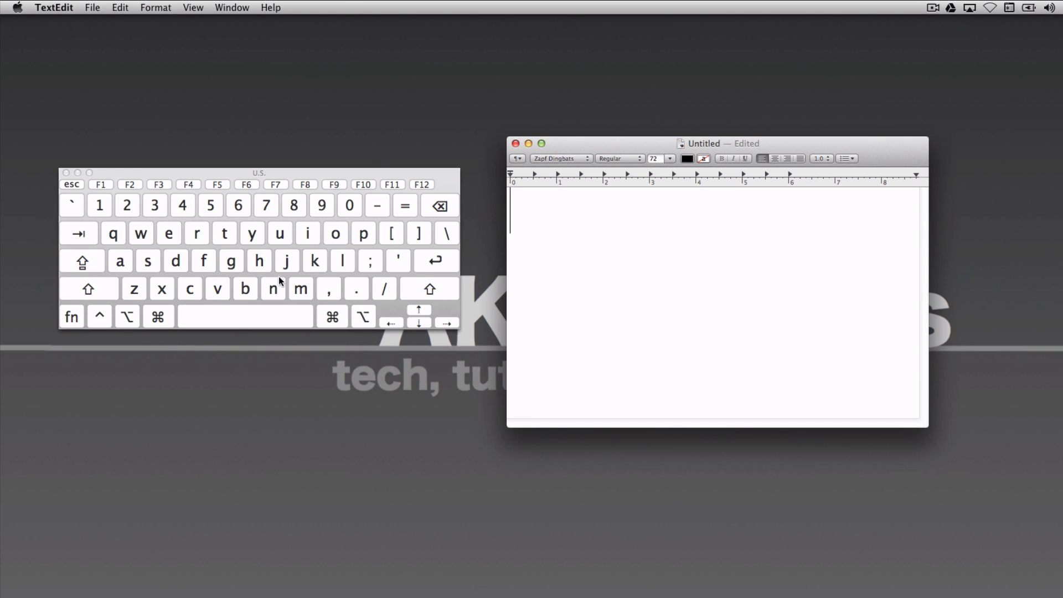
mouse_move(153, 261)
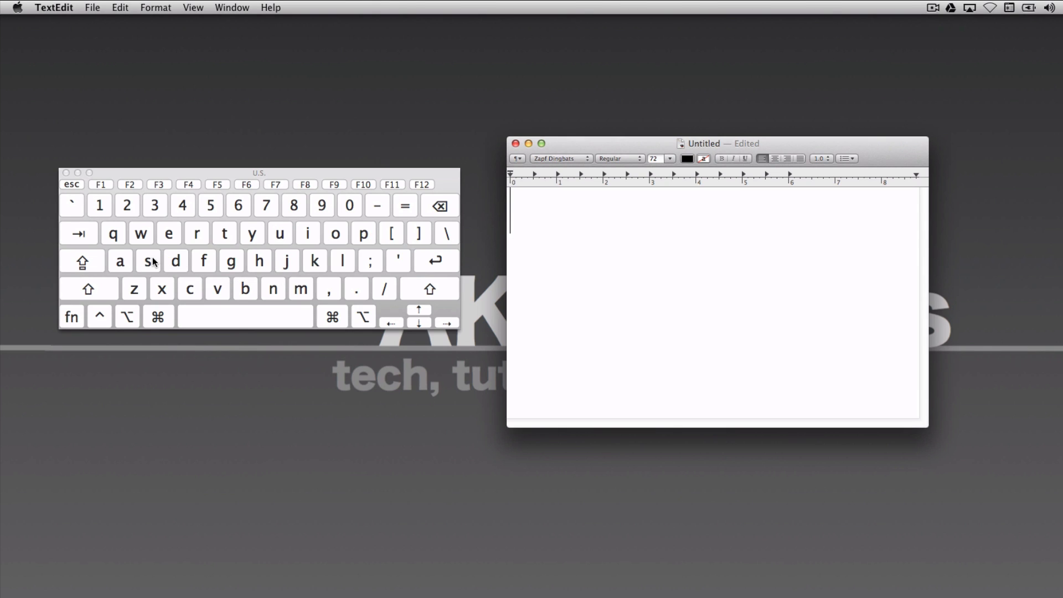
Enter the word 'subscribe' in large letters in the document.
text(sub)
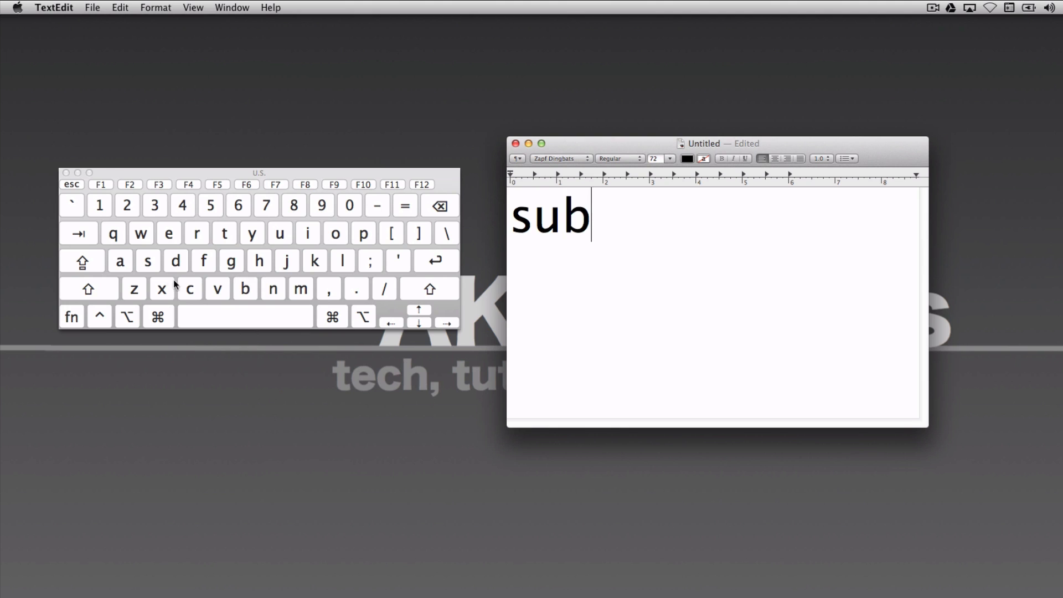
text(scr)
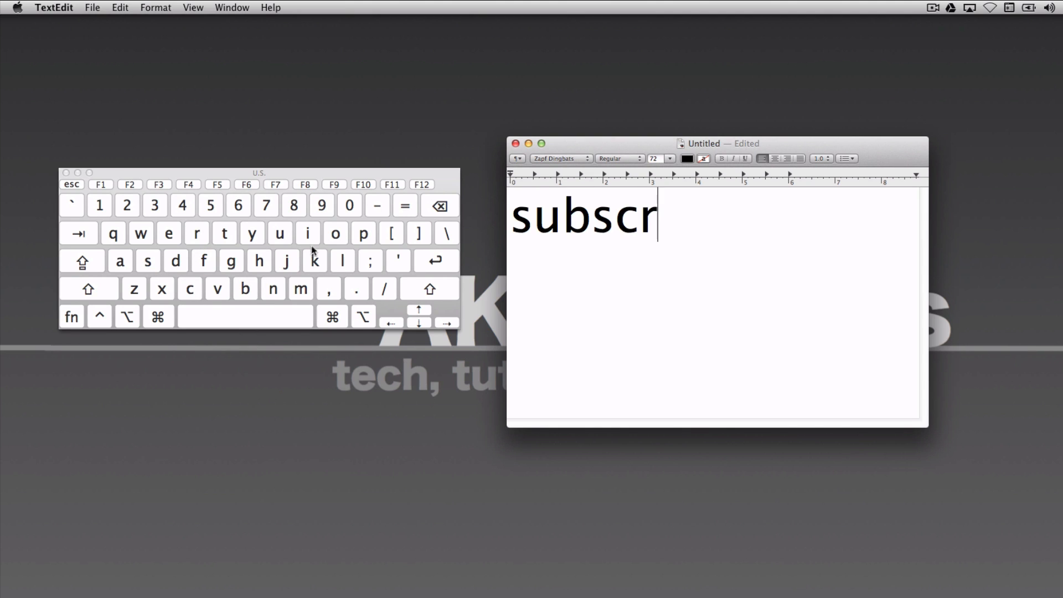
text(ibe)
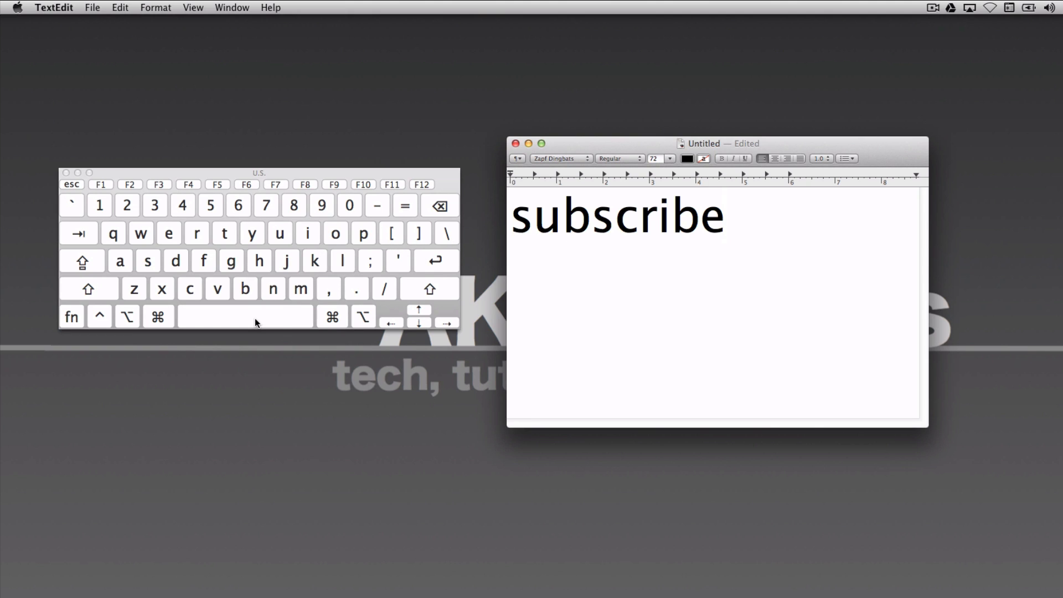
mouse_move(244, 297)
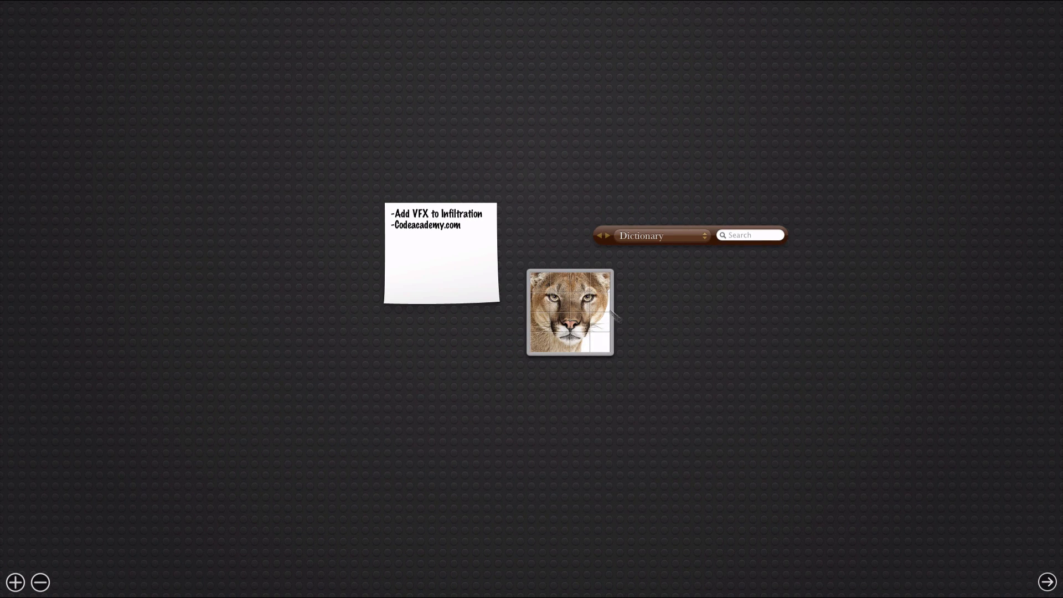
mouse_move(685, 384)
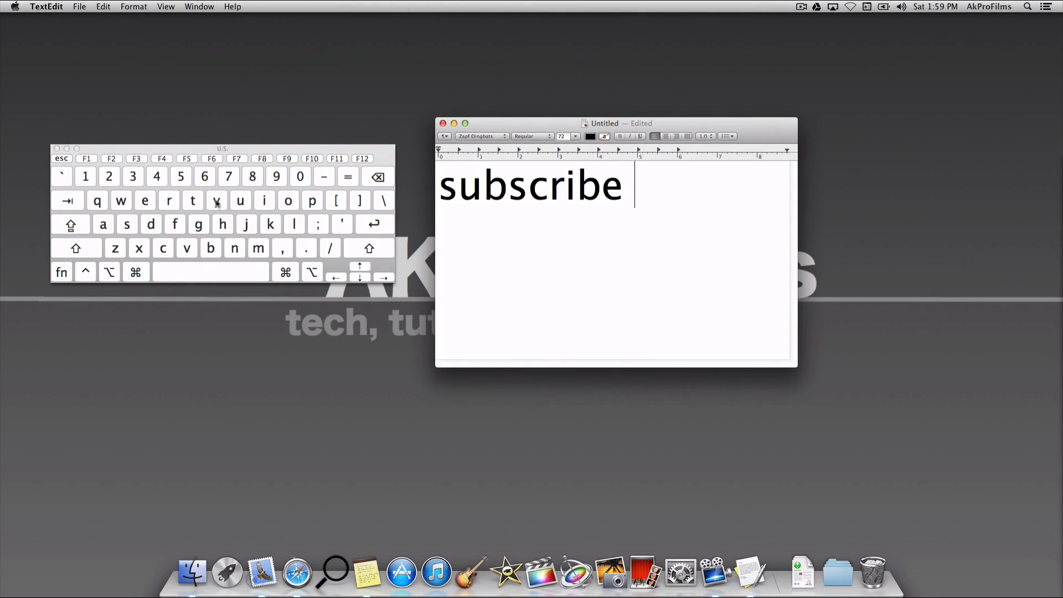
Clear the TextEdit window and Keyboard Viewer off the desktop.
click(1056, 6)
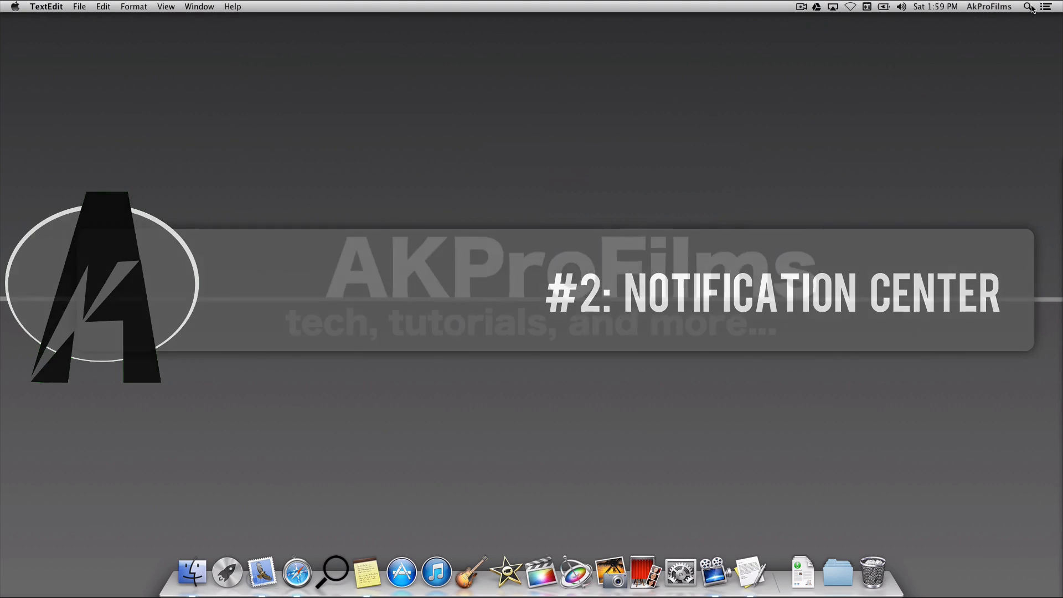
Switch Show Alerts and Banners off in Notification Center and bring up its preferences.
click(1049, 7)
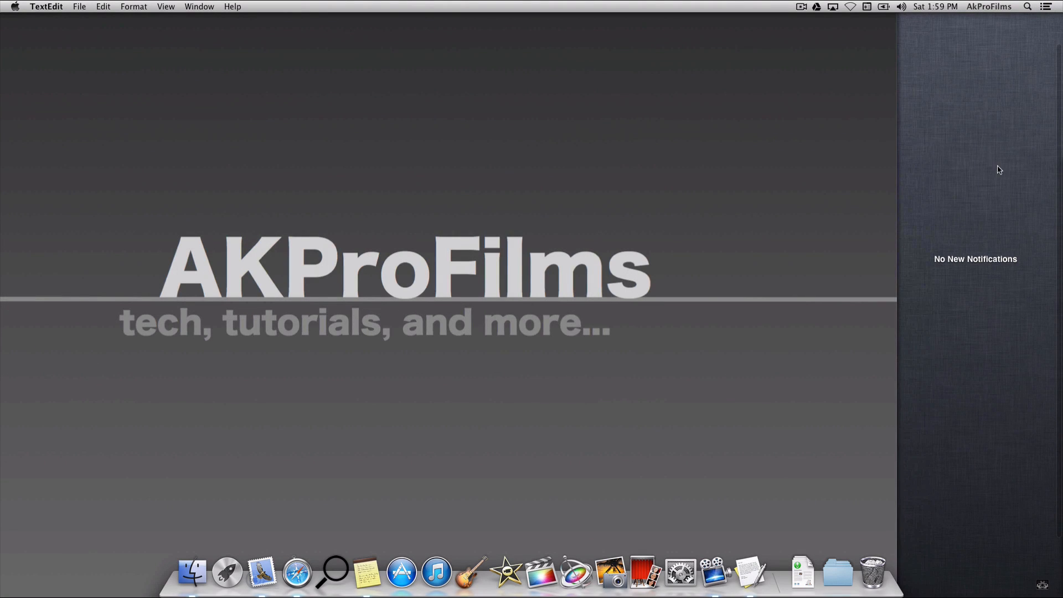
mouse_move(983, 195)
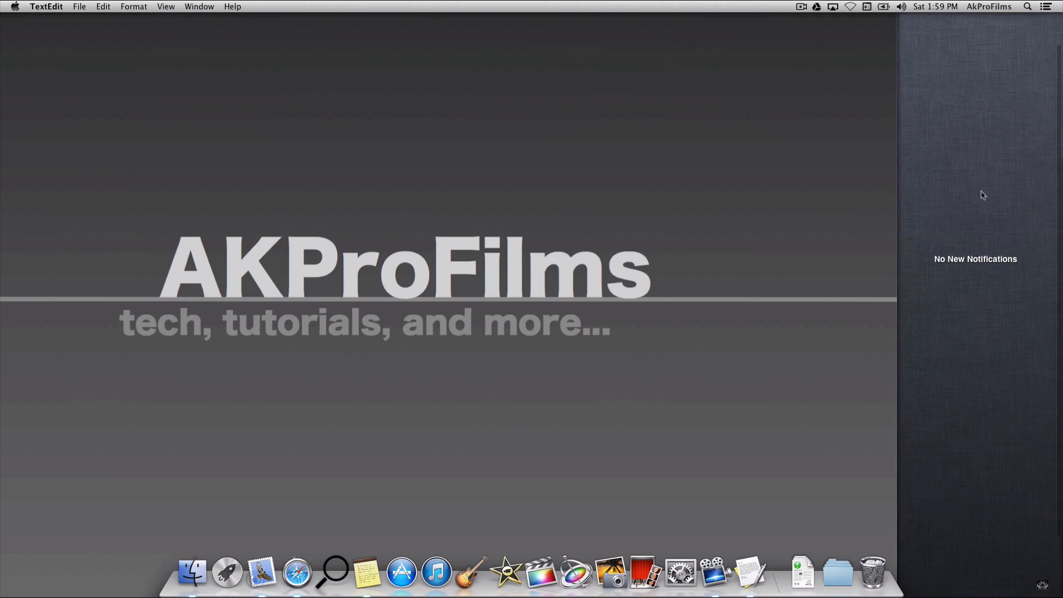
mouse_move(983, 301)
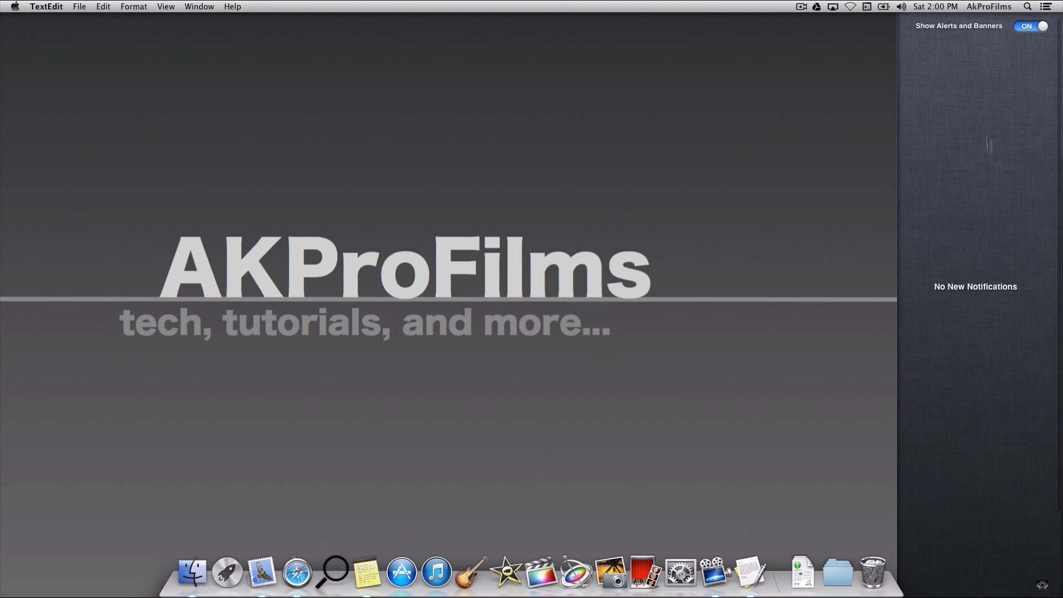
mouse_move(1008, 34)
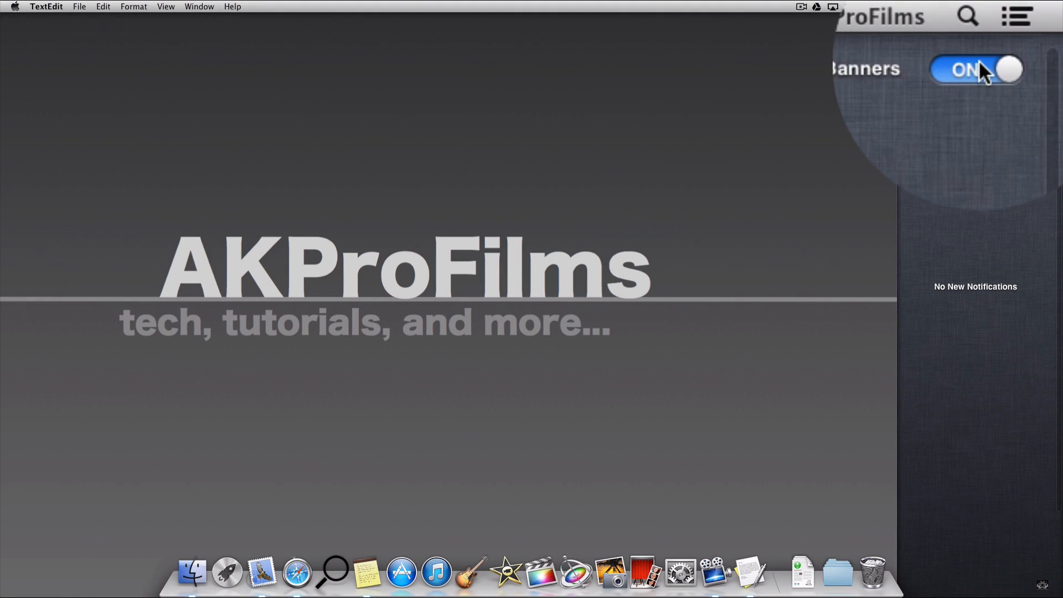
click(976, 68)
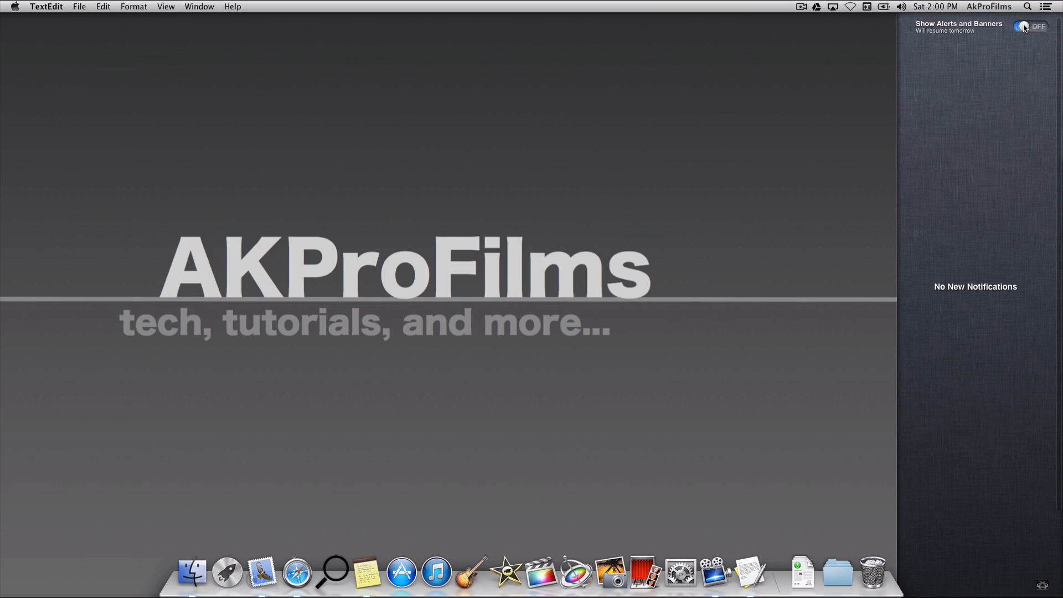
click(1029, 25)
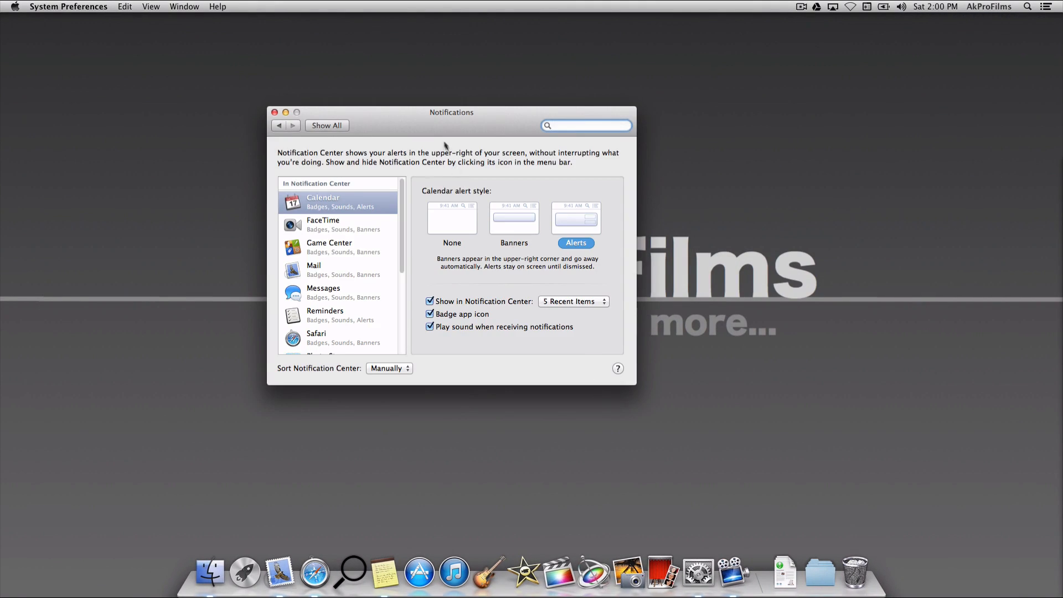
Centre the Notifications preferences window, review alert styles and close it.
drag(451, 112, 543, 123)
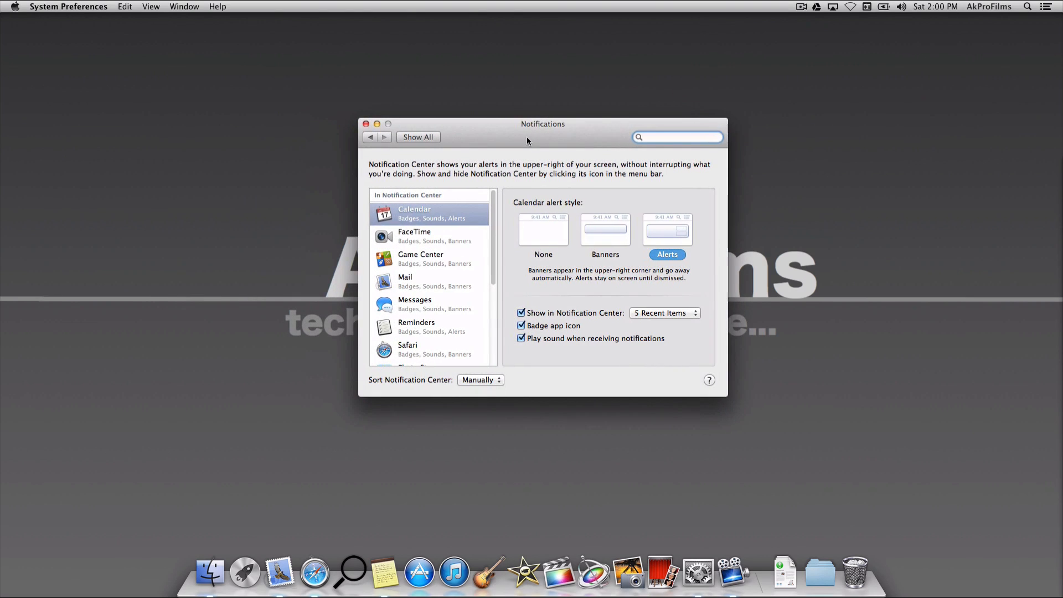
mouse_move(420, 237)
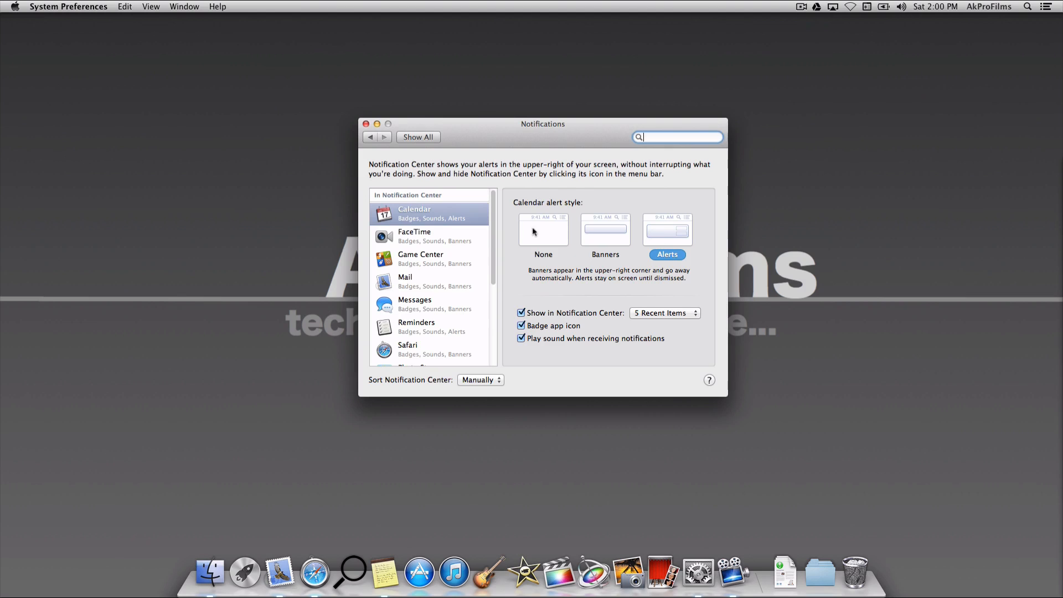
mouse_move(615, 255)
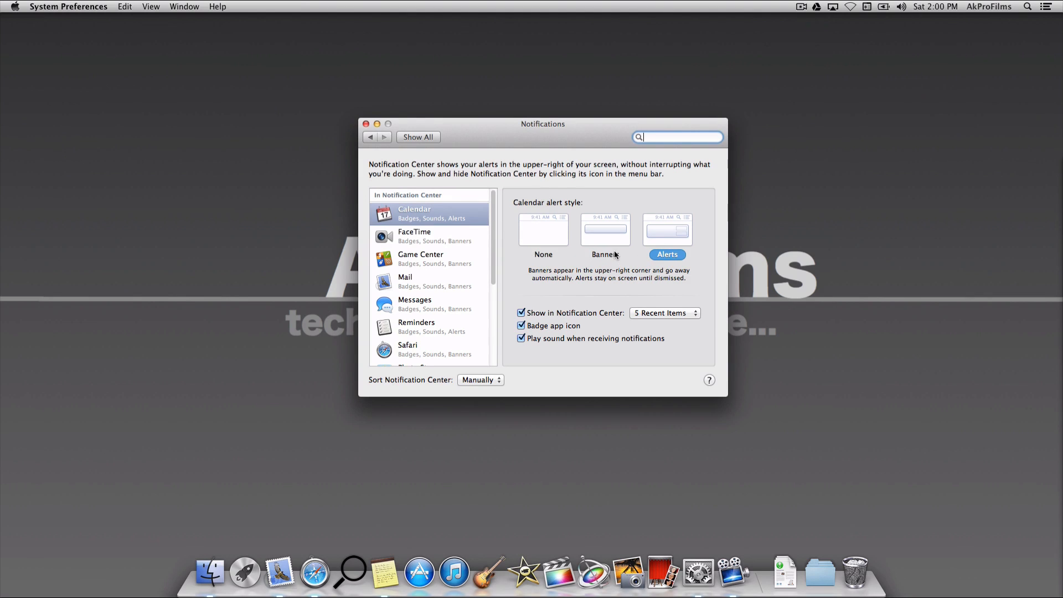
mouse_move(419, 250)
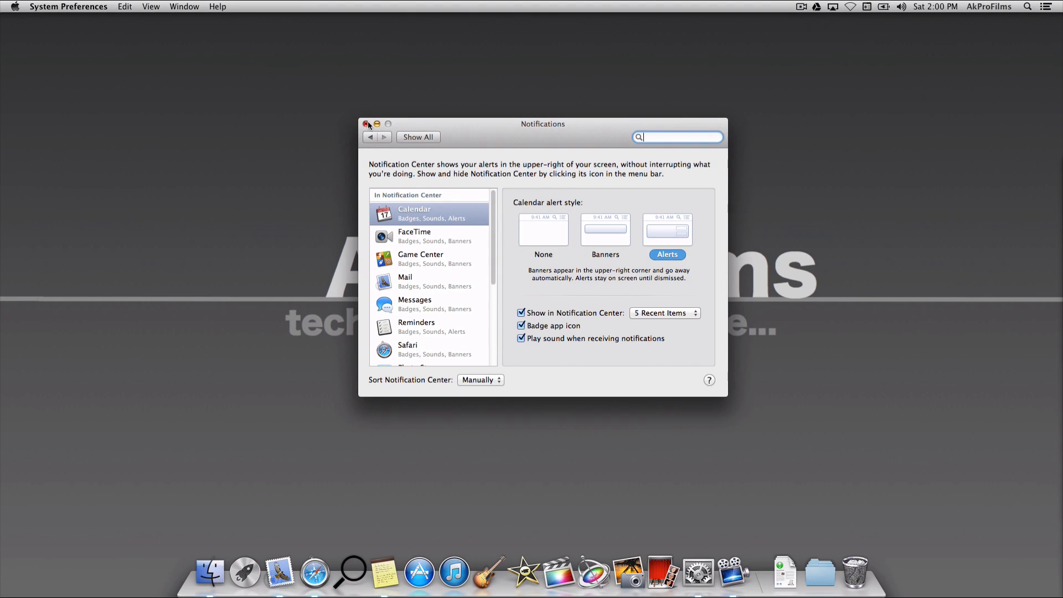
click(367, 124)
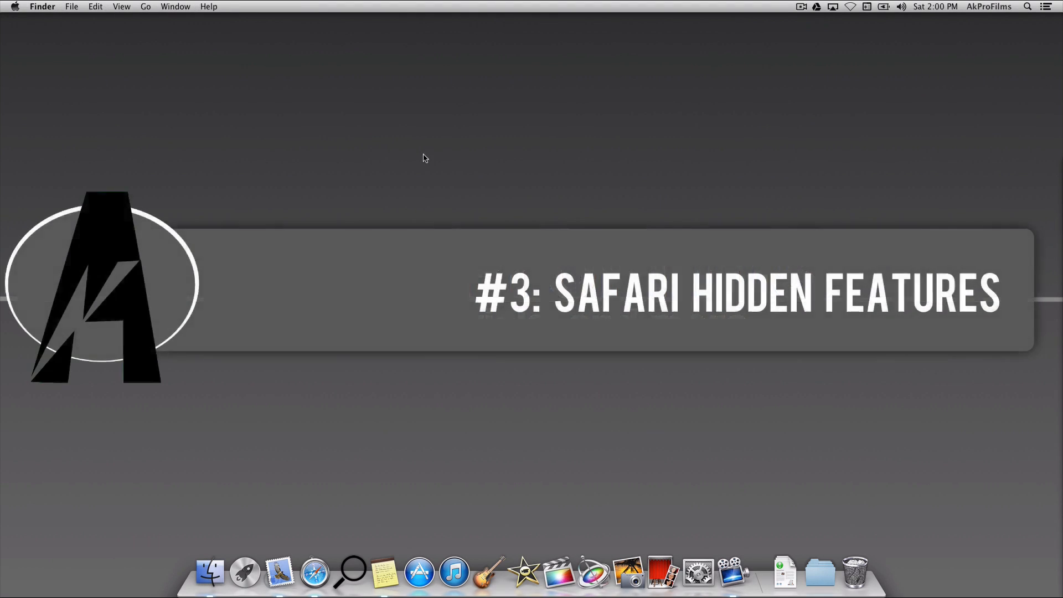
Launch Safari from the Dock, add a new blank tab and close it again.
click(315, 576)
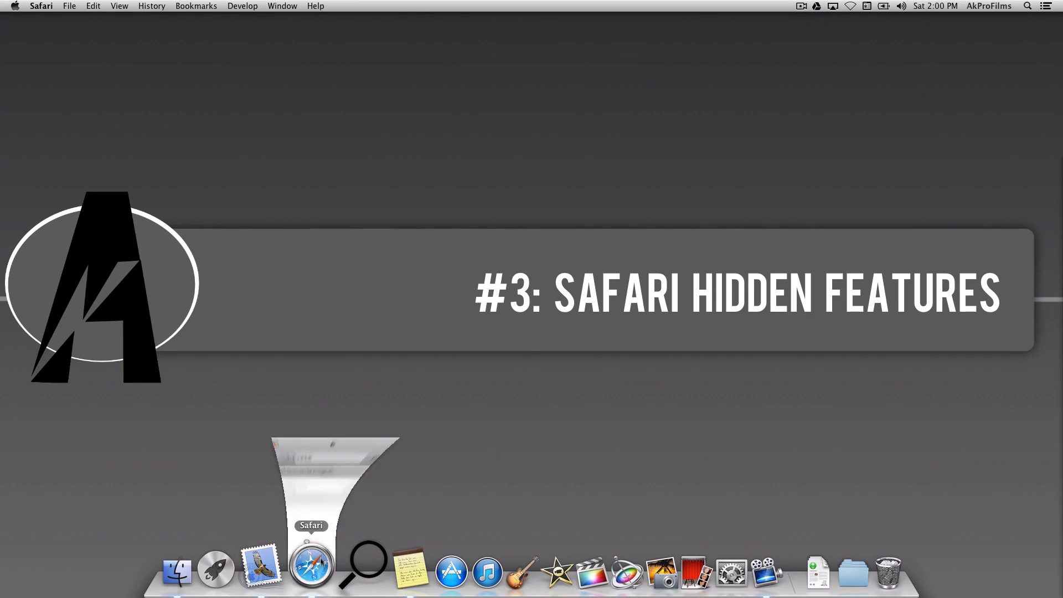
click(311, 571)
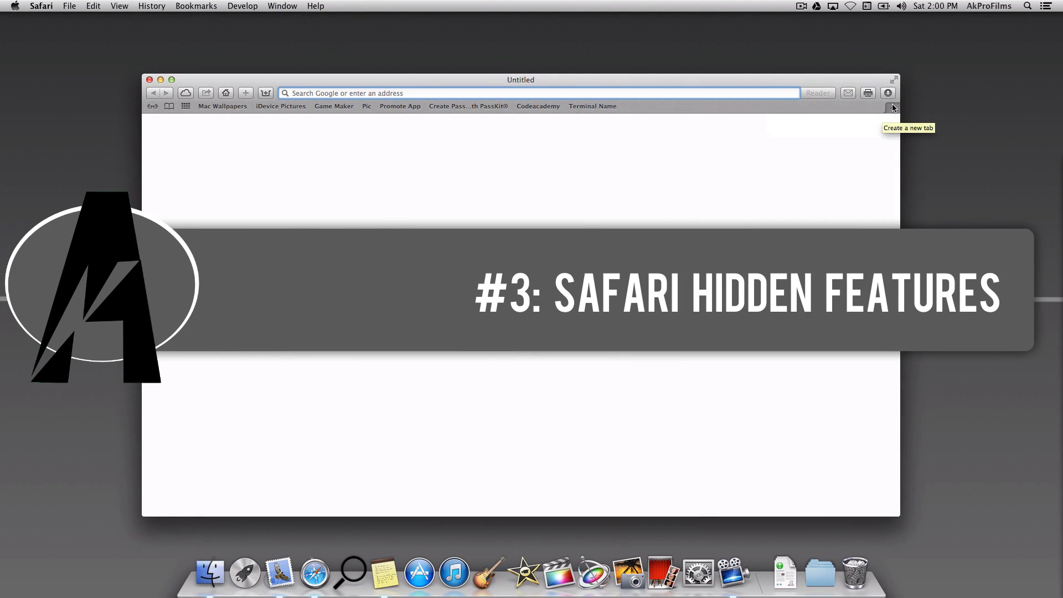
click(892, 108)
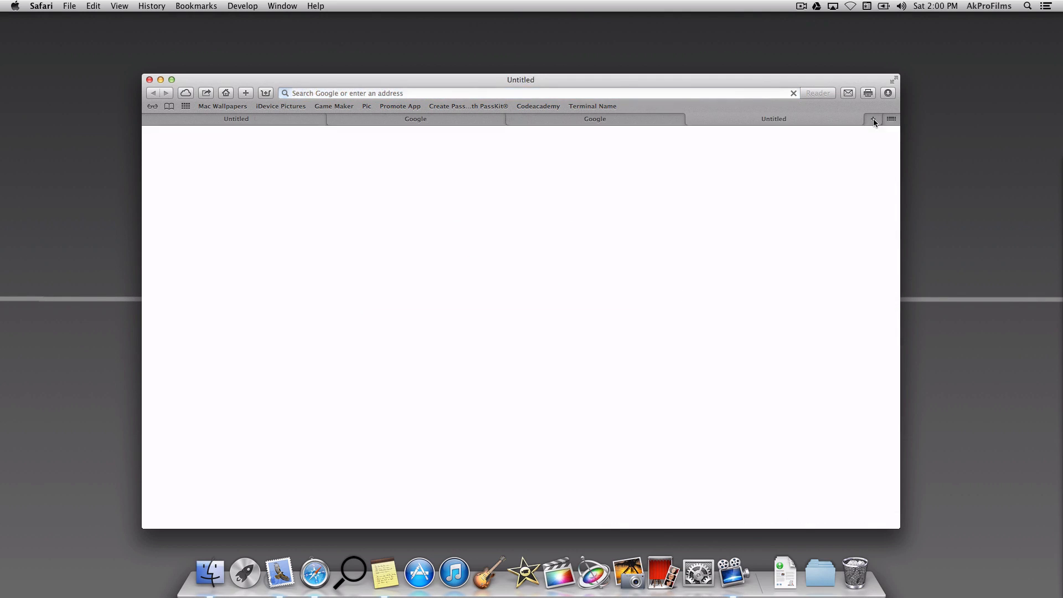
click(773, 118)
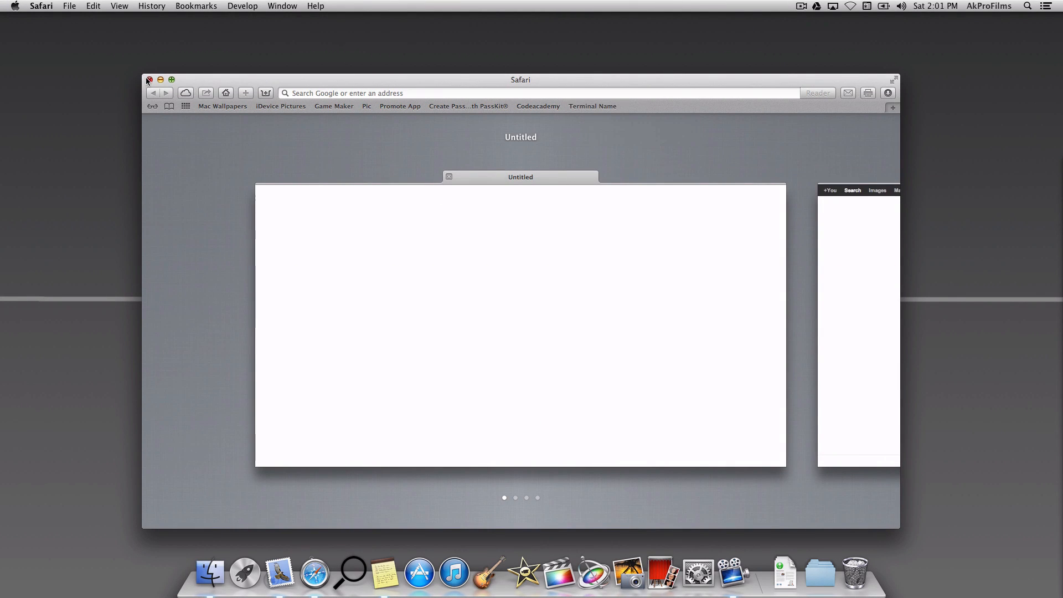
mouse_move(877, 104)
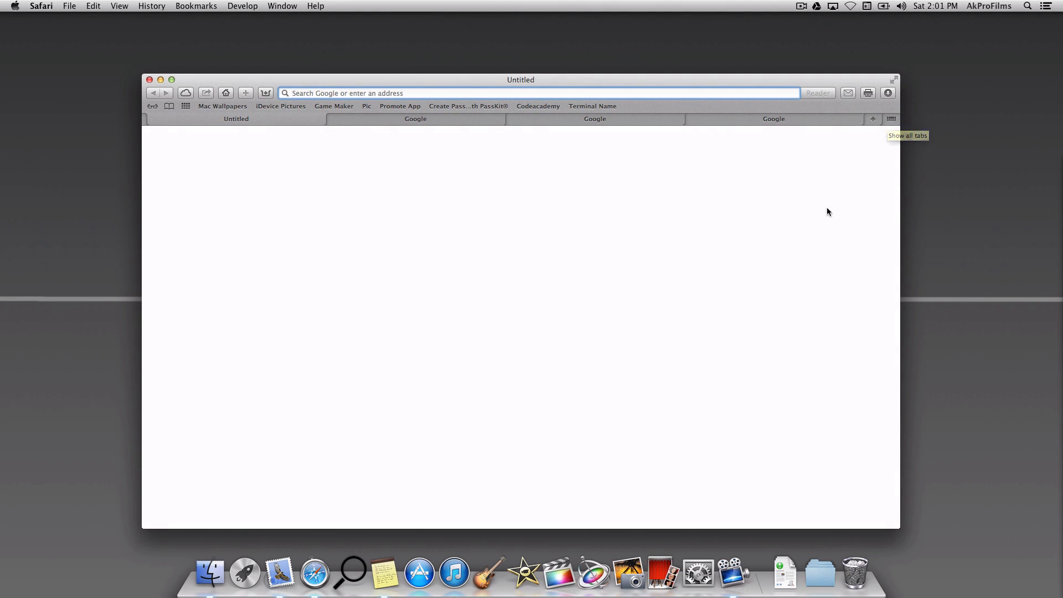
Show all open Safari tabs as side-by-side page previews.
click(890, 119)
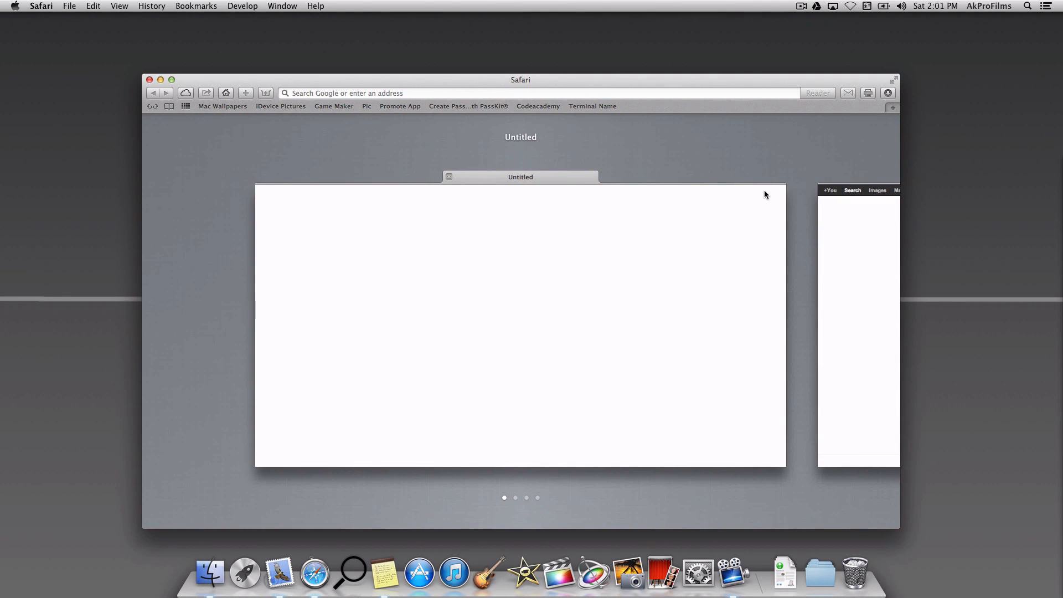
mouse_move(142, 84)
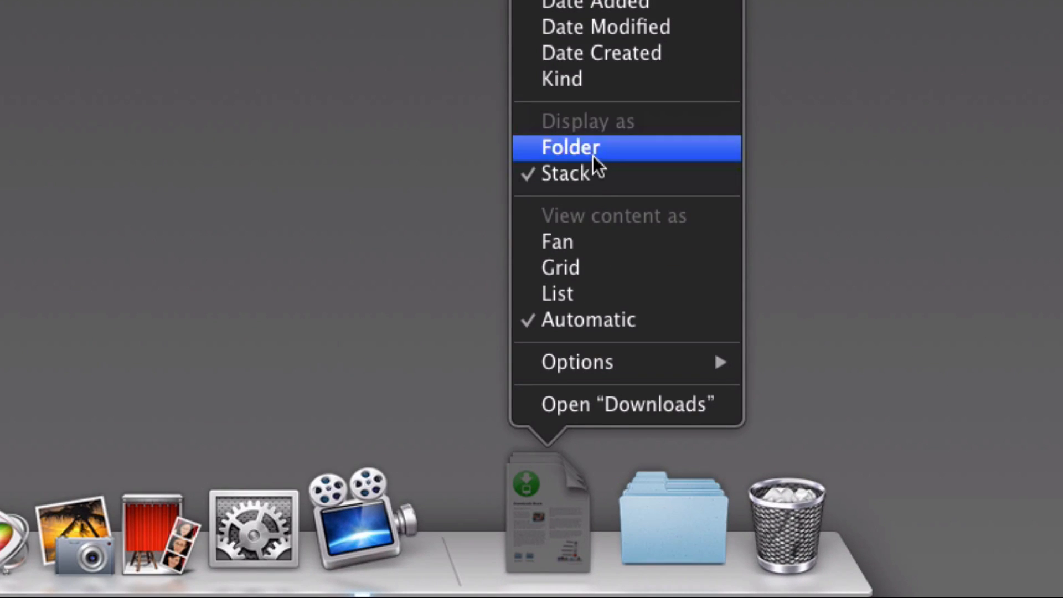
mouse_move(595, 275)
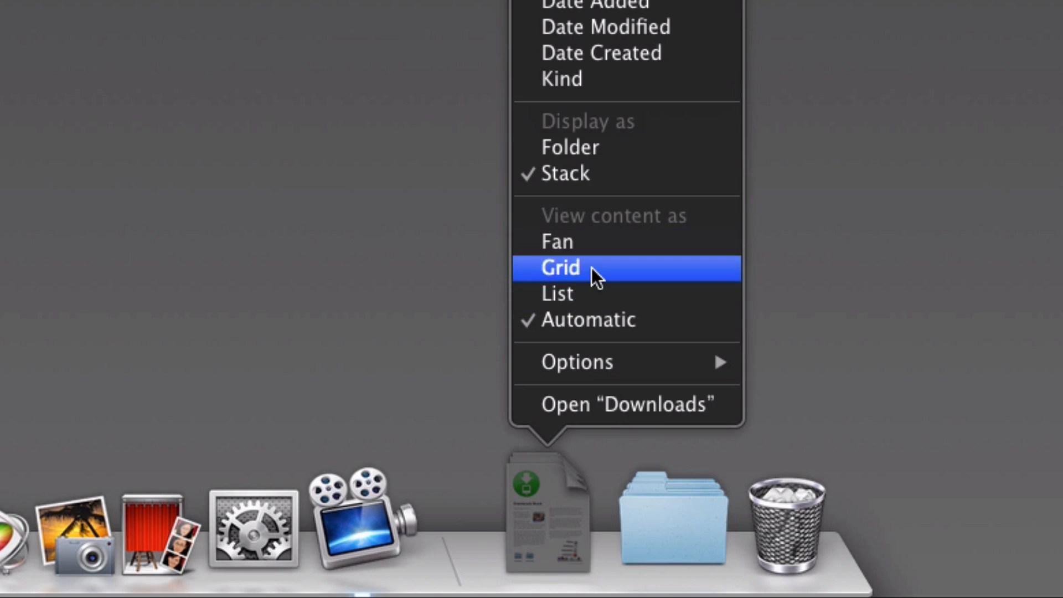
mouse_move(580, 250)
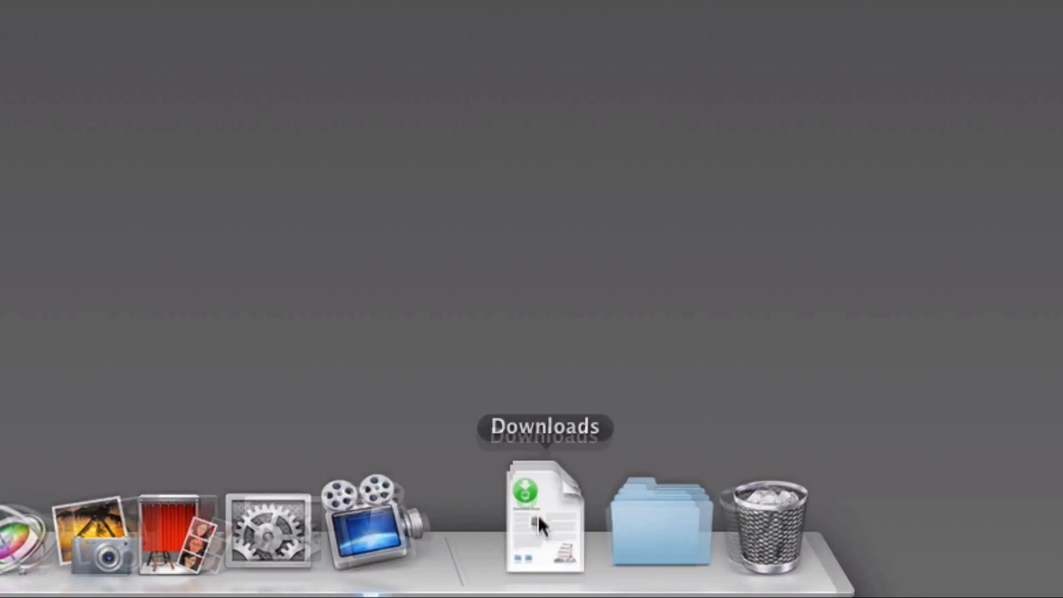
Switch the Downloads stack to List view via its options, check it, then dismiss the menu.
right_click(540, 518)
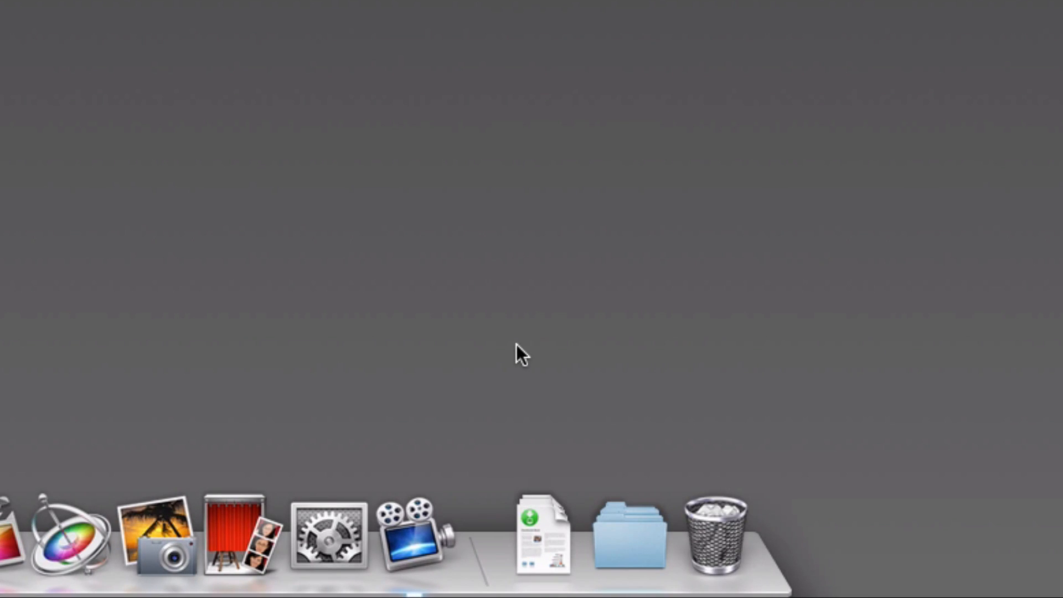
right_click(543, 542)
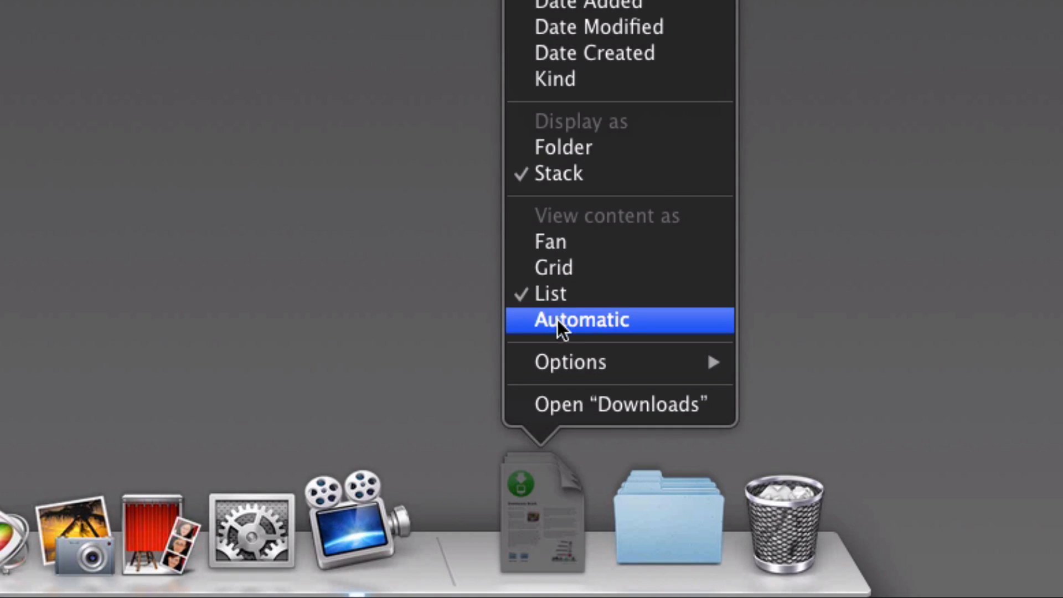
mouse_move(578, 267)
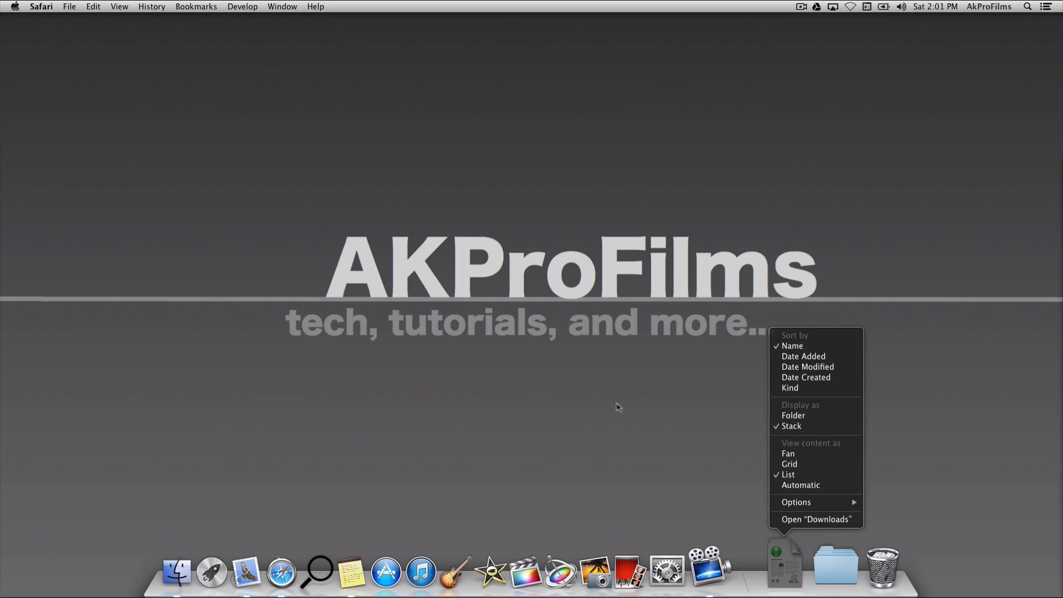
click(783, 562)
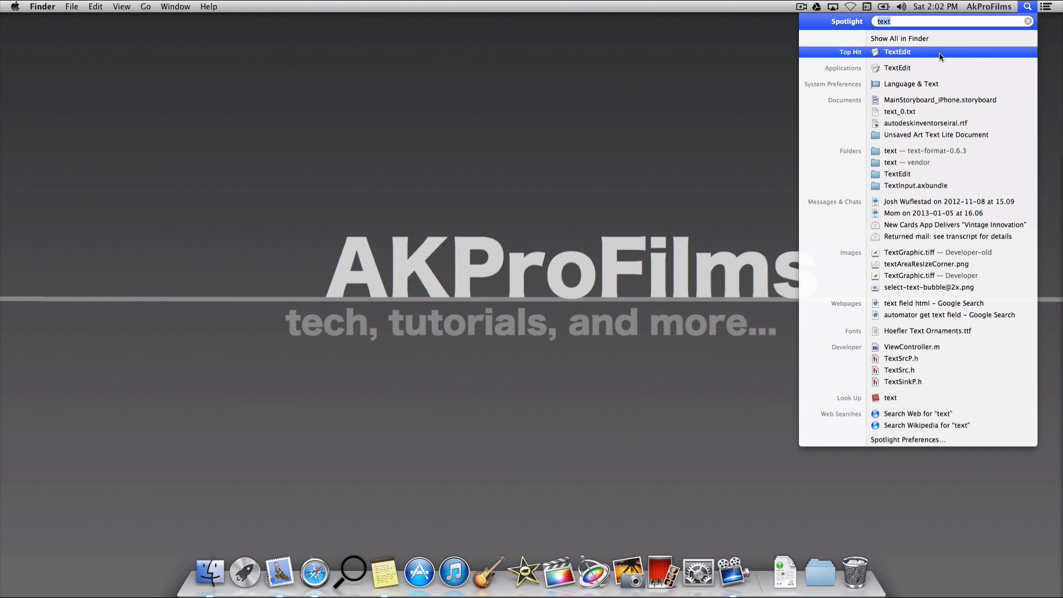
Launch TextEdit from the Spotlight results and open the Terminal RTF document from iCloud.
click(897, 51)
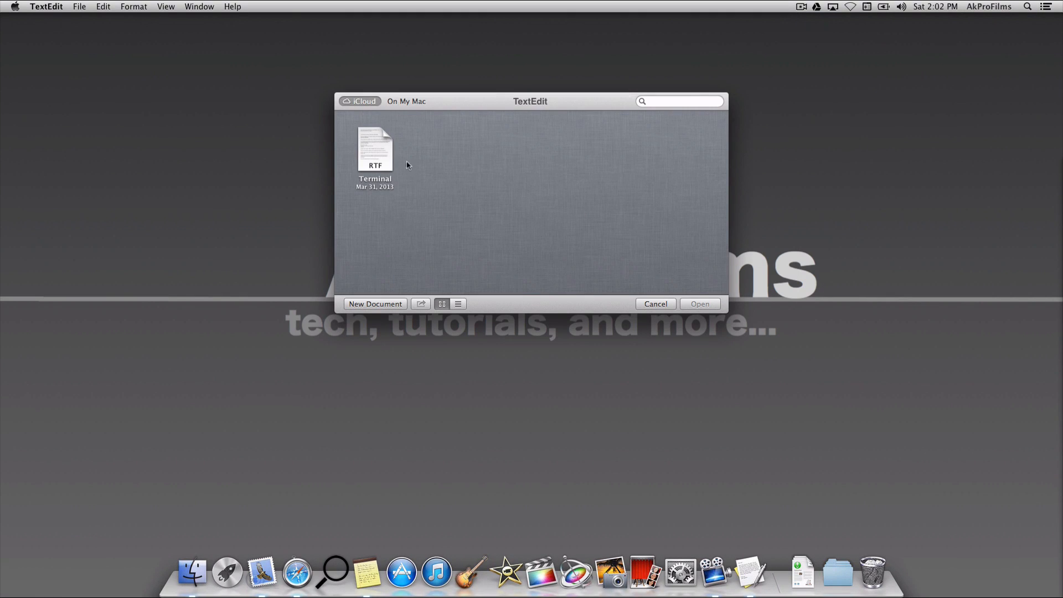
double_click(376, 149)
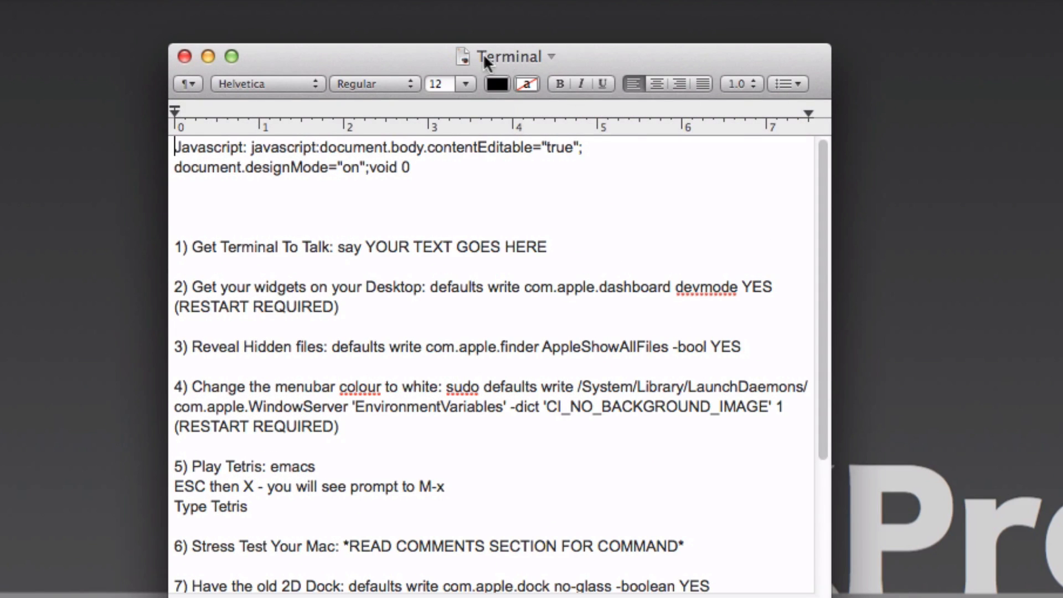
Browse all versions of the Terminal document from the title bar, then leave with Done.
click(554, 57)
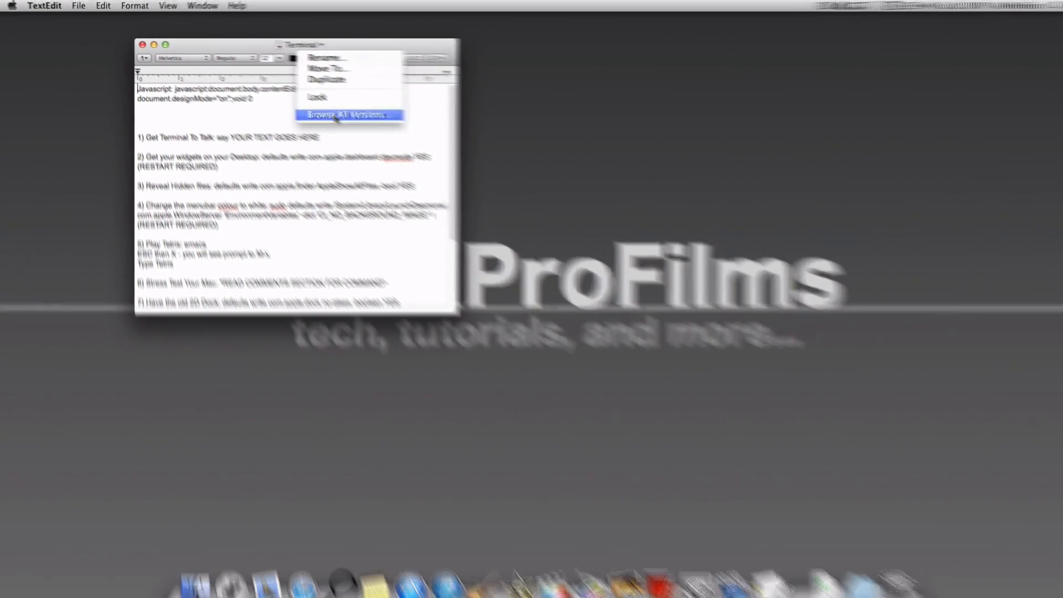
click(350, 114)
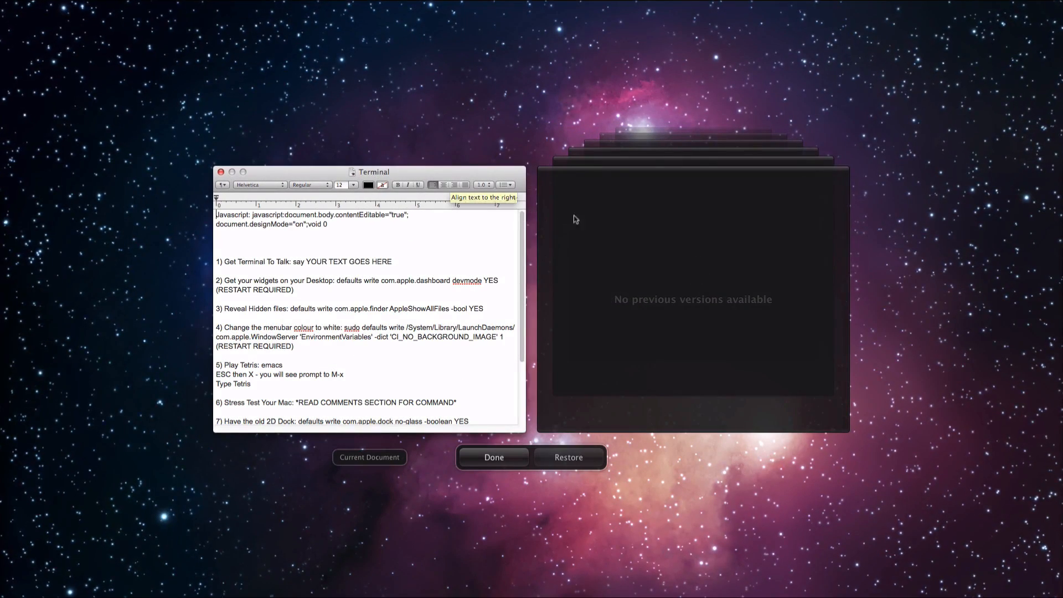
mouse_move(605, 272)
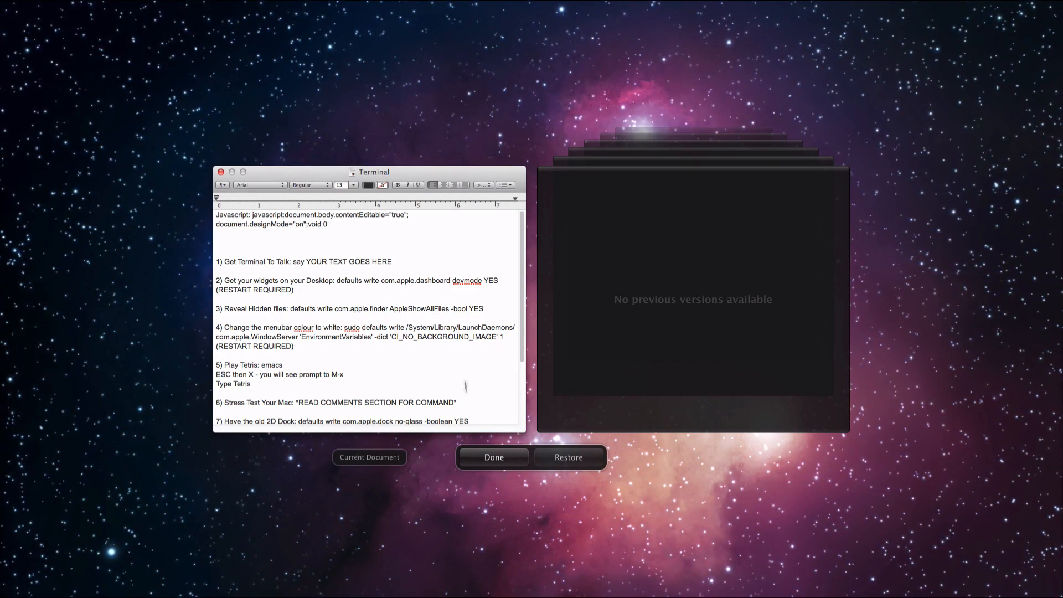
click(494, 457)
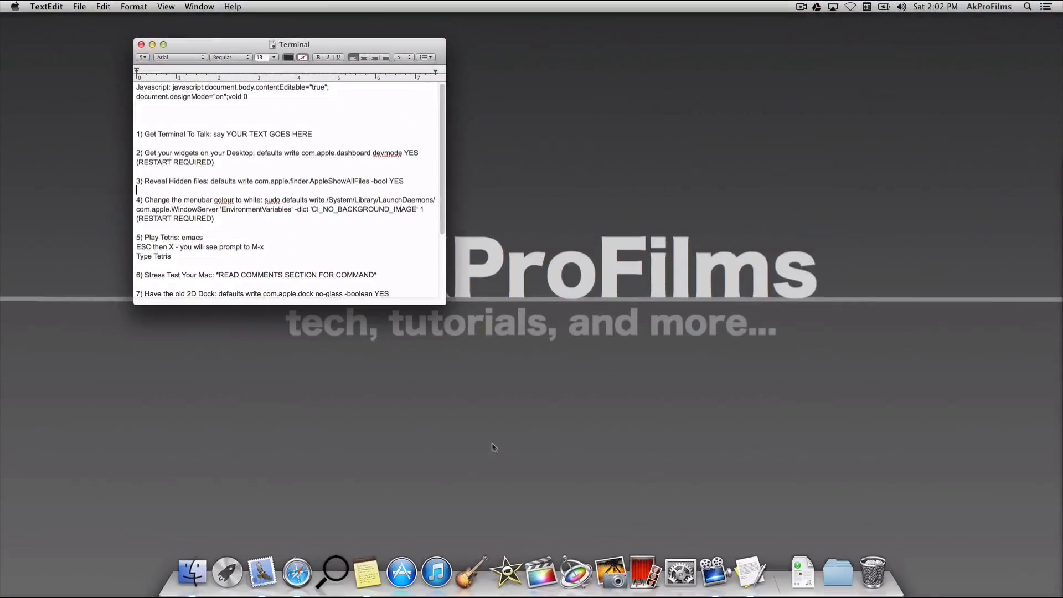
Move the Terminal document window to the screen centre and close it.
drag(289, 44, 359, 54)
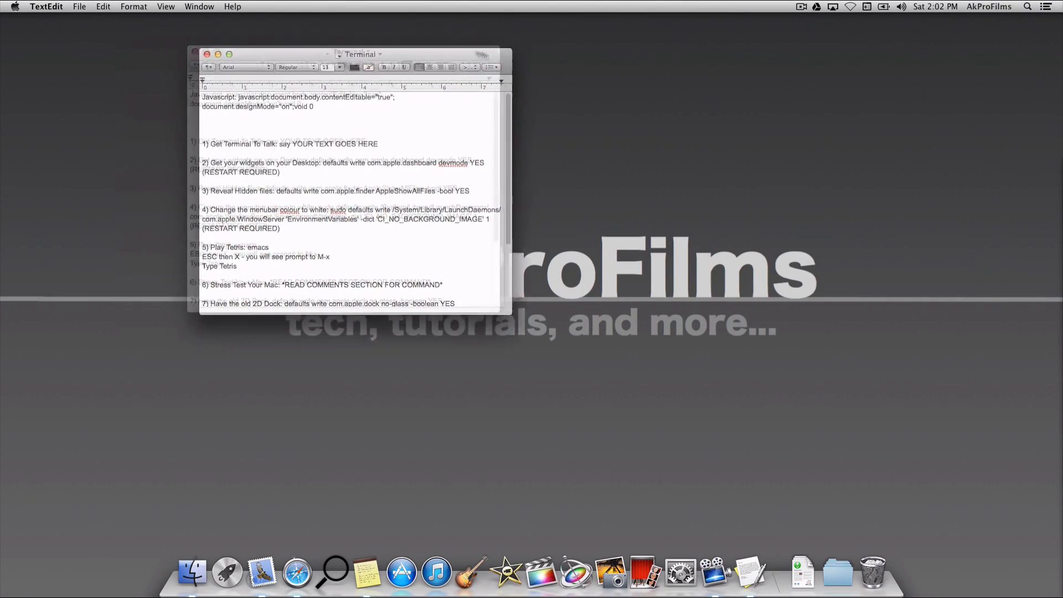
drag(357, 54, 530, 129)
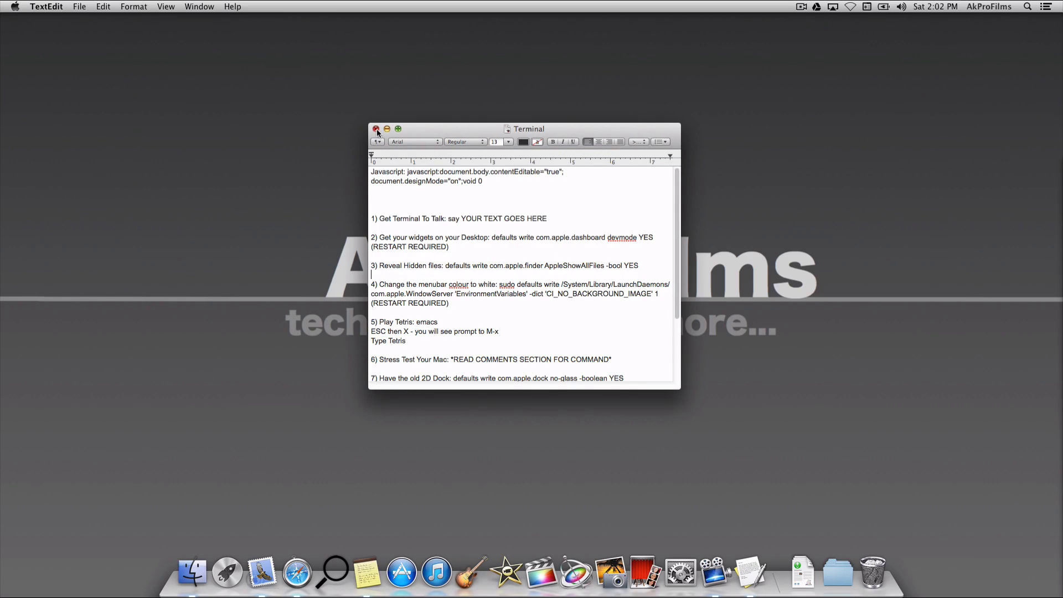
click(374, 128)
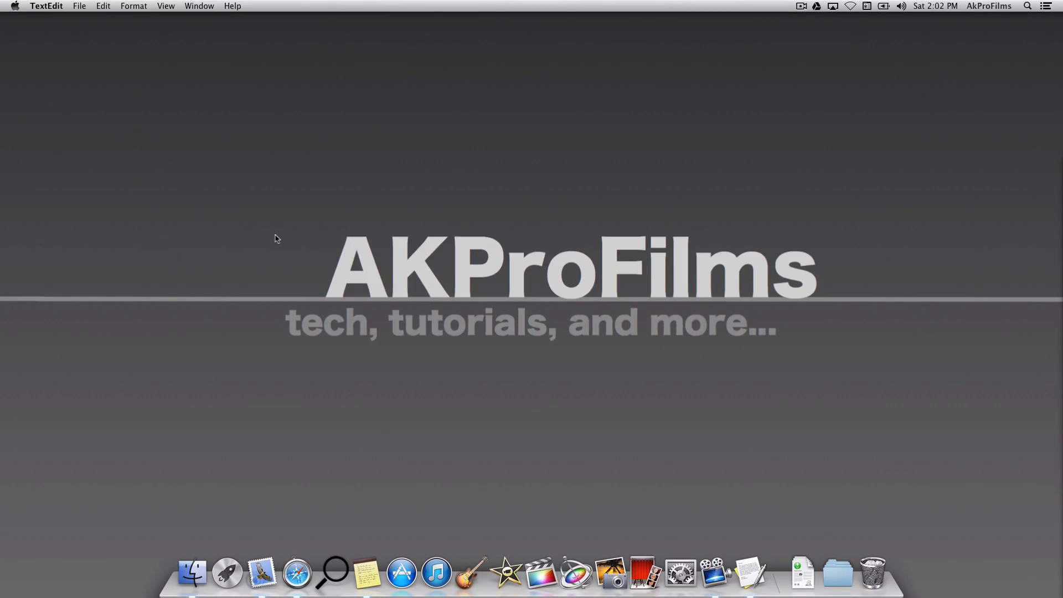